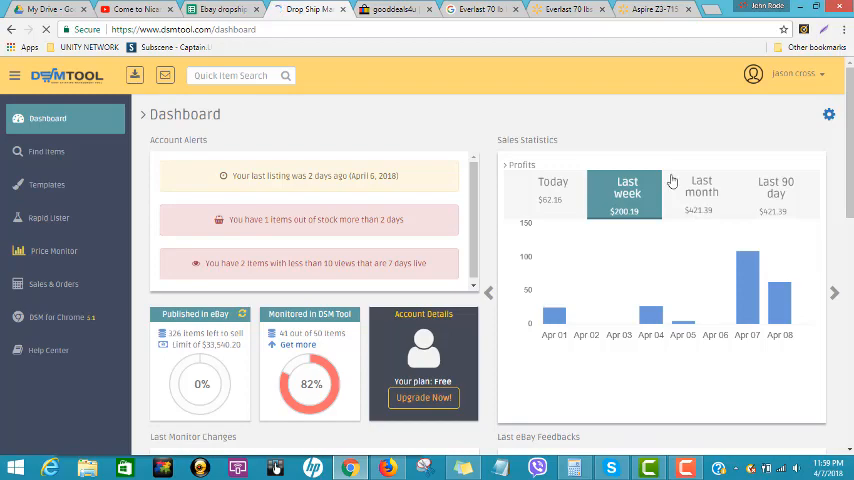
# Scroll the seller's 494 eBay results to the Everlast 70 lb heavy bag kit listing.
pyautogui.click(390, 8)
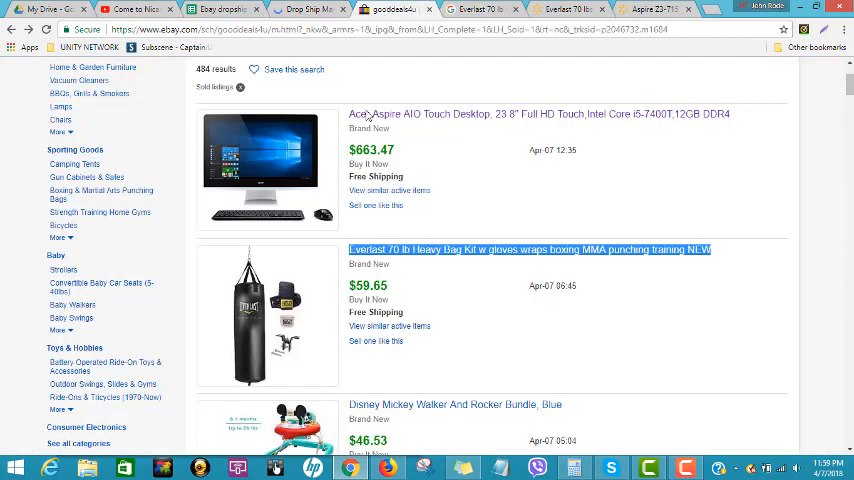
pyautogui.scroll(3)
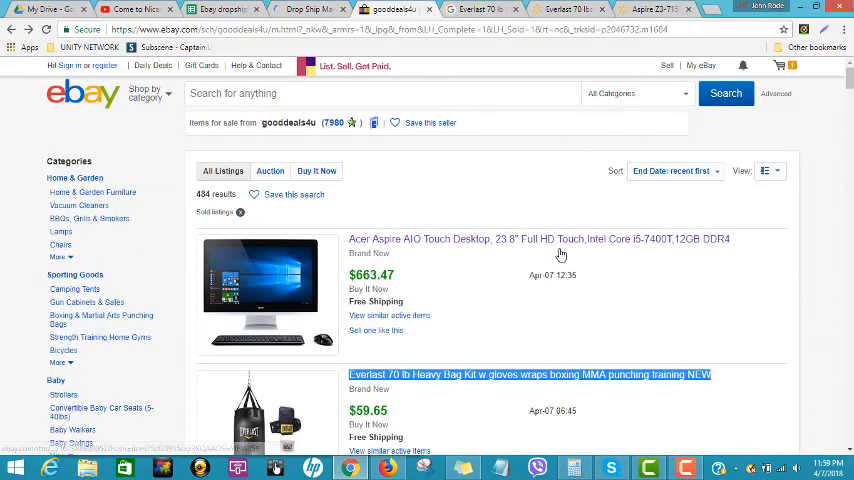
pyautogui.scroll(-3)
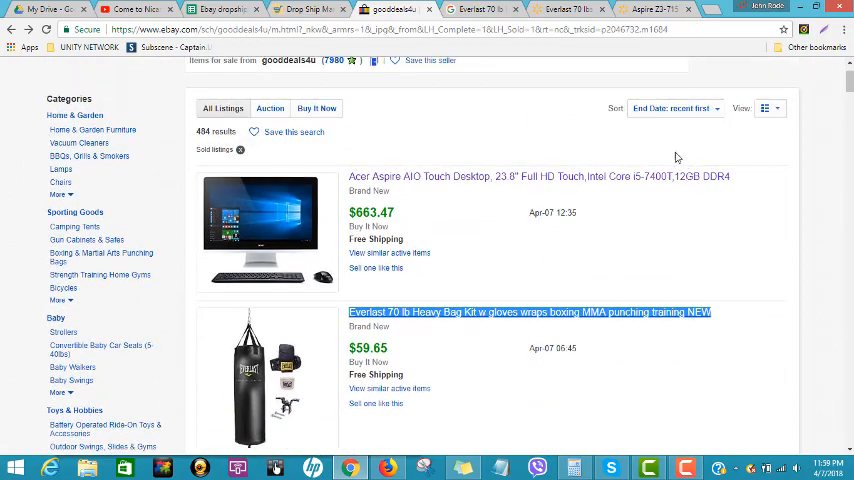
pyautogui.moveTo(288, 68)
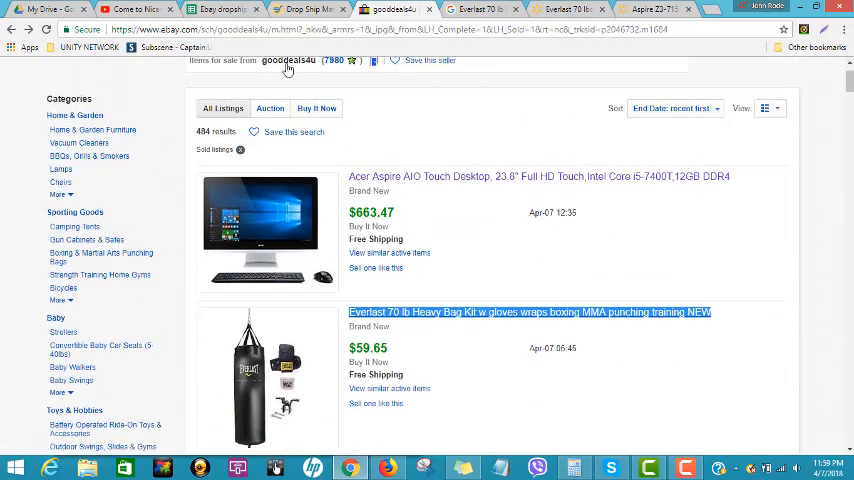
pyautogui.scroll(-3)
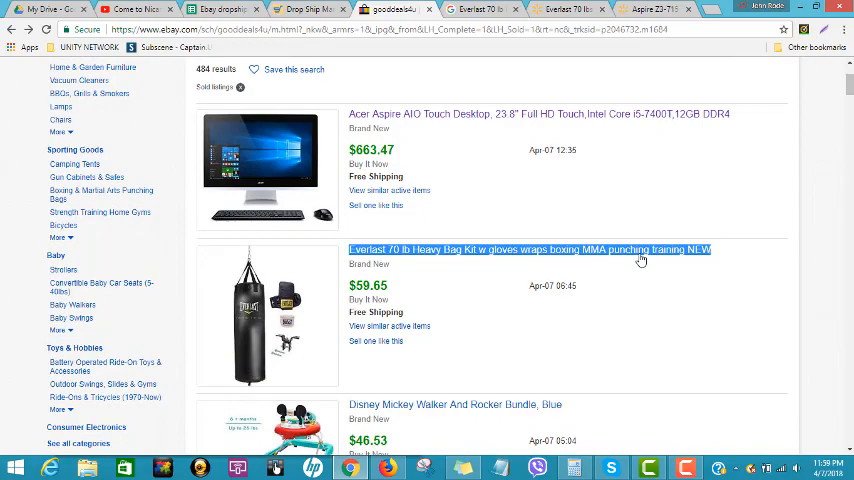
pyautogui.scroll(-3)
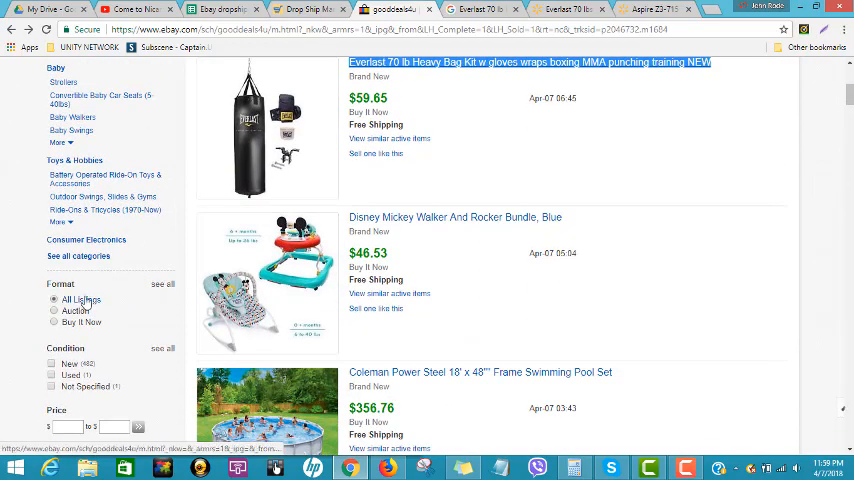
pyautogui.scroll(-3)
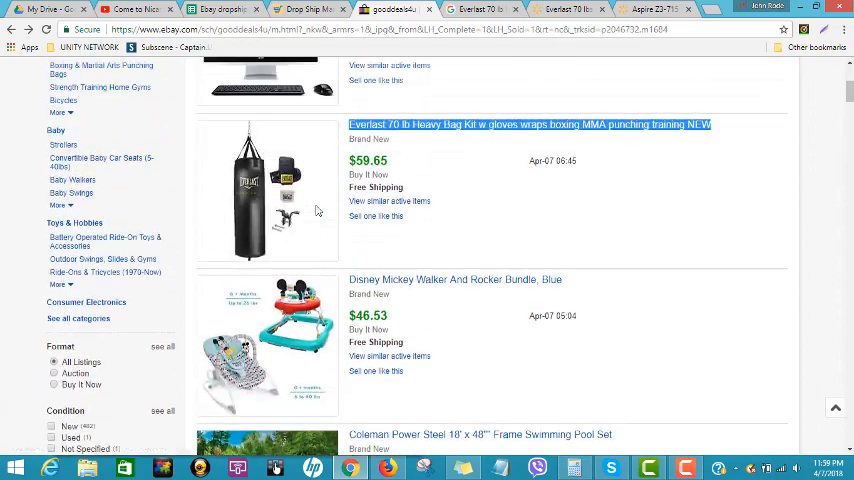
pyautogui.scroll(3)
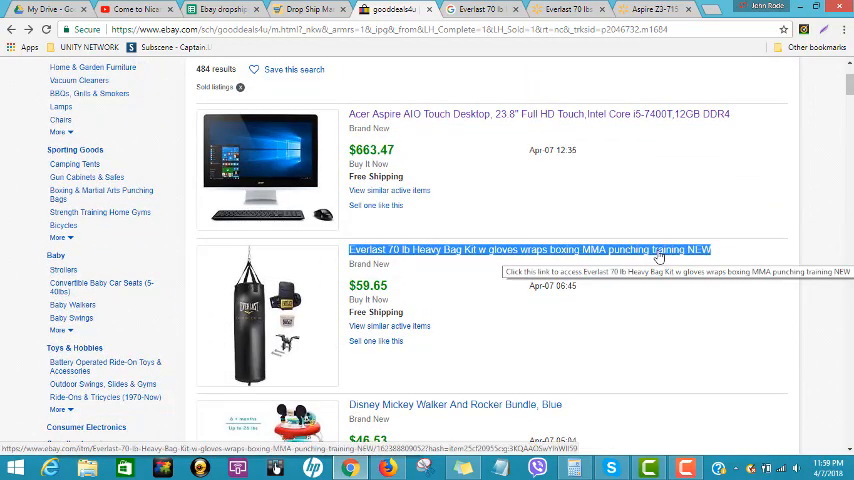
# Search Google for the Everlast listing title and open its Walmart product page.
pyautogui.rightClick(530, 250)
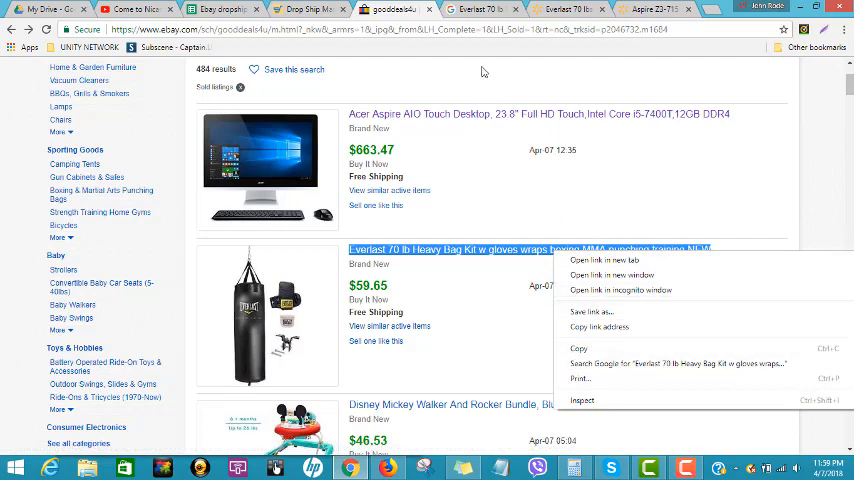
pyautogui.click(676, 364)
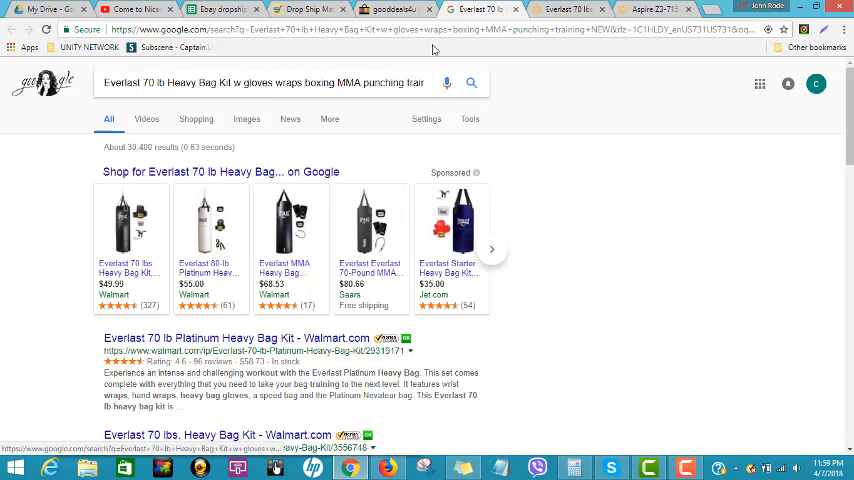
pyautogui.click(228, 336)
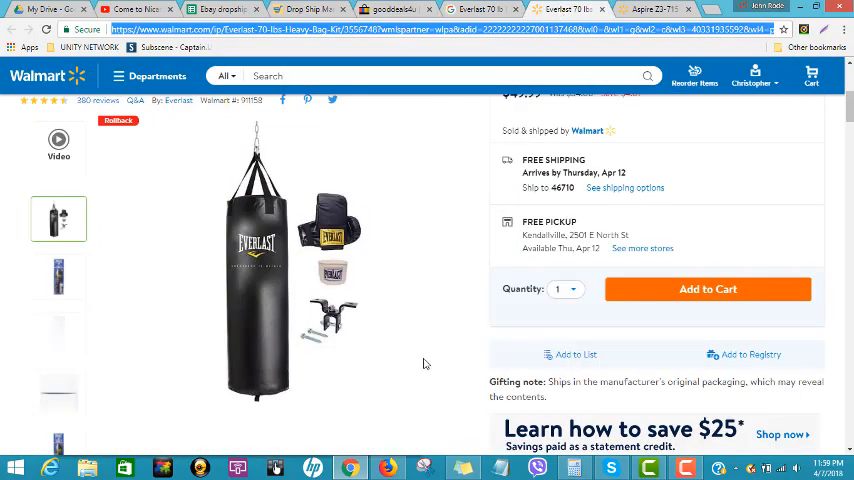
pyautogui.scroll(3)
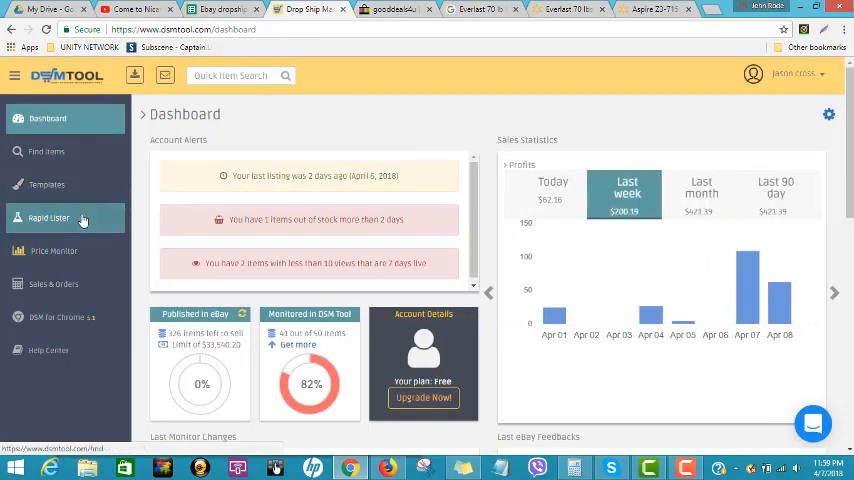
# Paste the Walmart Everlast link into Rapid Lister and import it as a new listing draft.
pyautogui.click(48, 218)
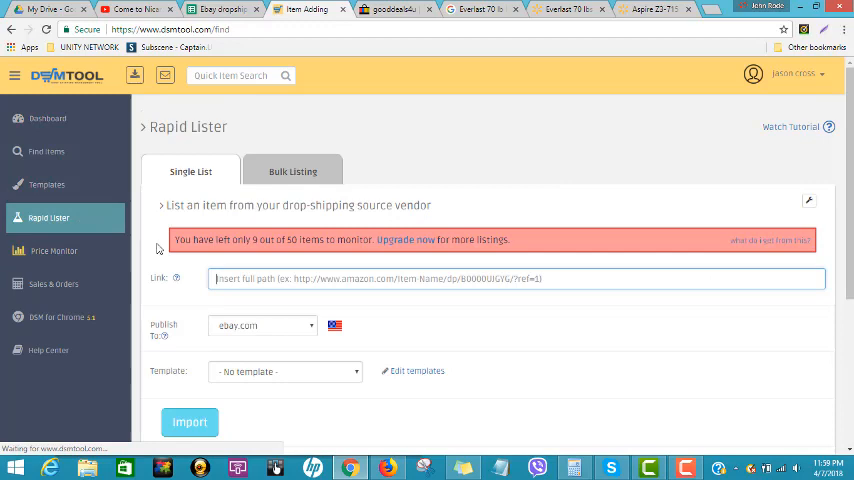
pyautogui.rightClick(228, 278)
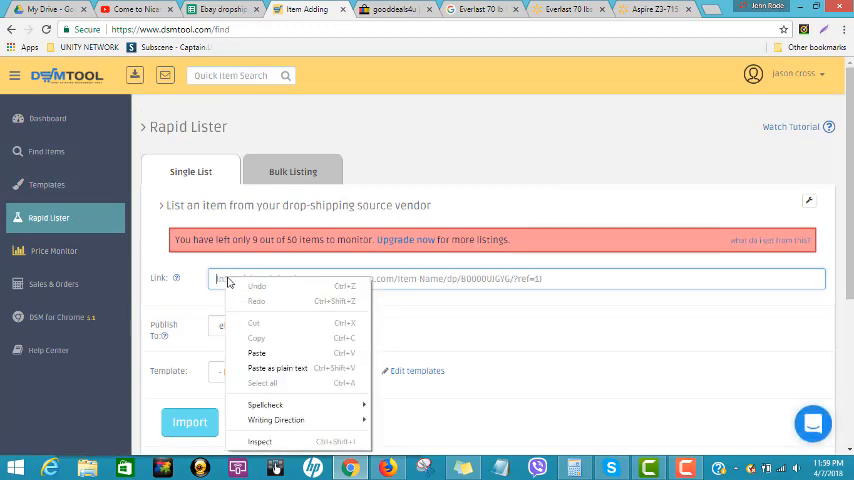
pyautogui.click(256, 352)
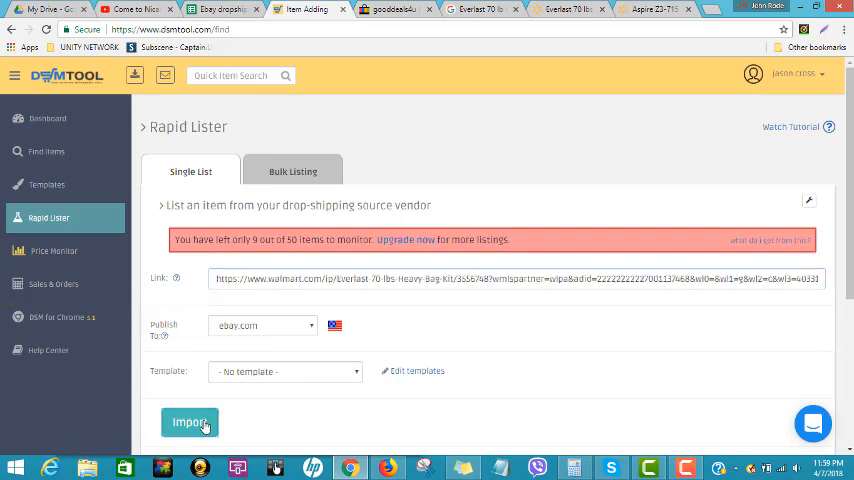
pyautogui.click(188, 422)
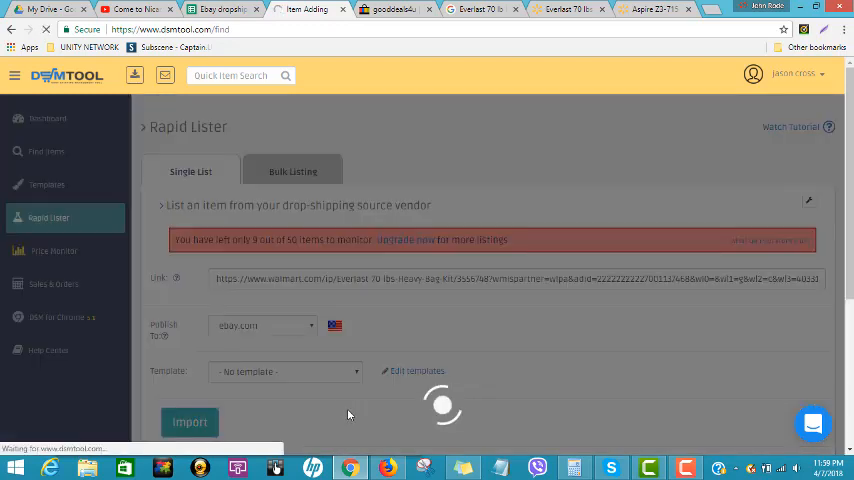
pyautogui.click(188, 420)
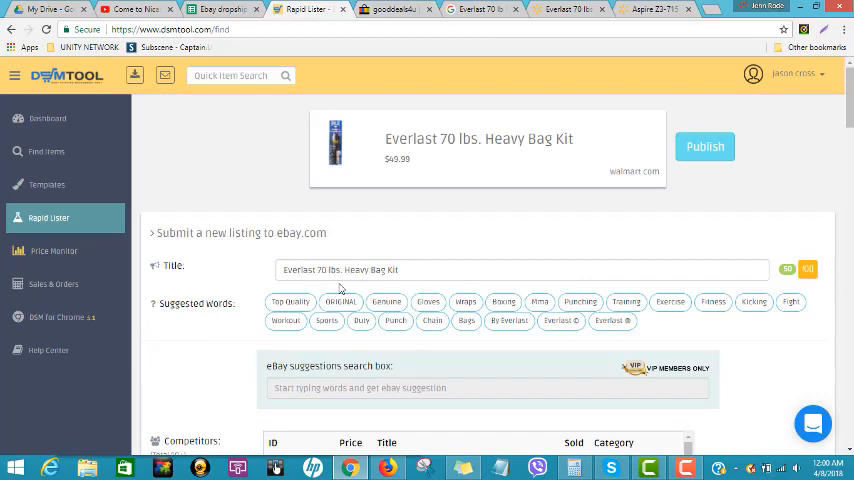
# Copy the eBay seller's Everlast title into the draft, moving NEW to the front.
pyautogui.scroll(-3)
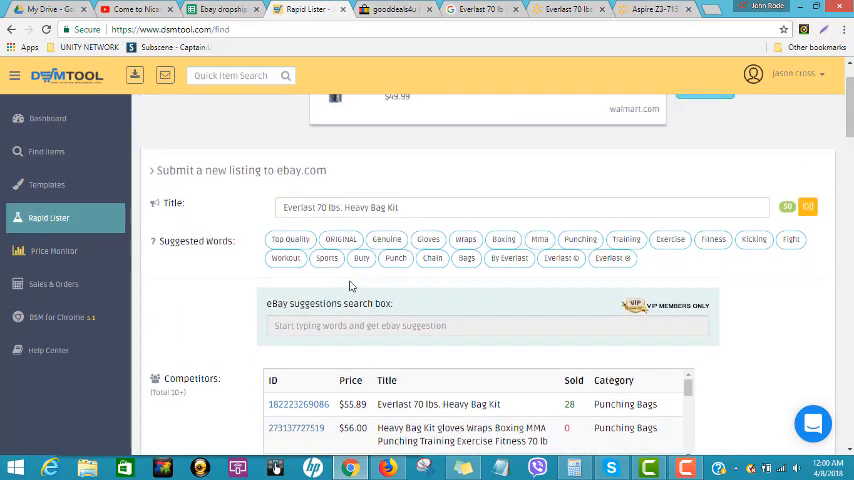
pyautogui.click(390, 8)
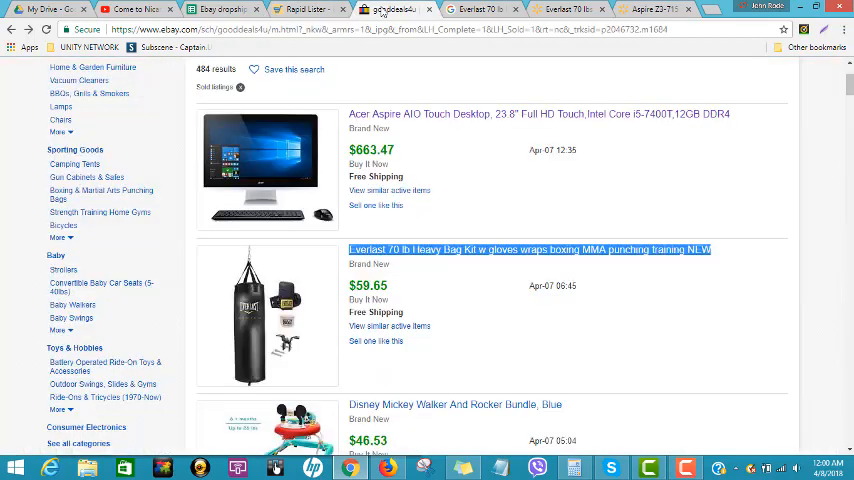
pyautogui.moveTo(536, 250)
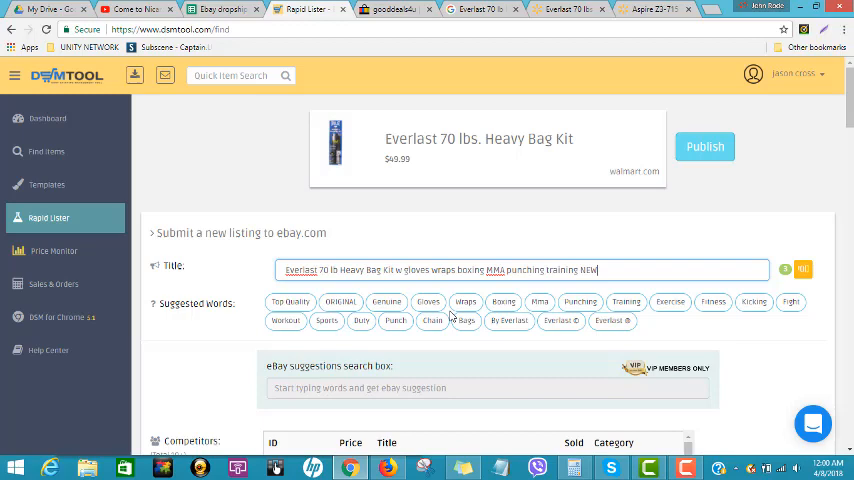
pyautogui.moveTo(620, 238)
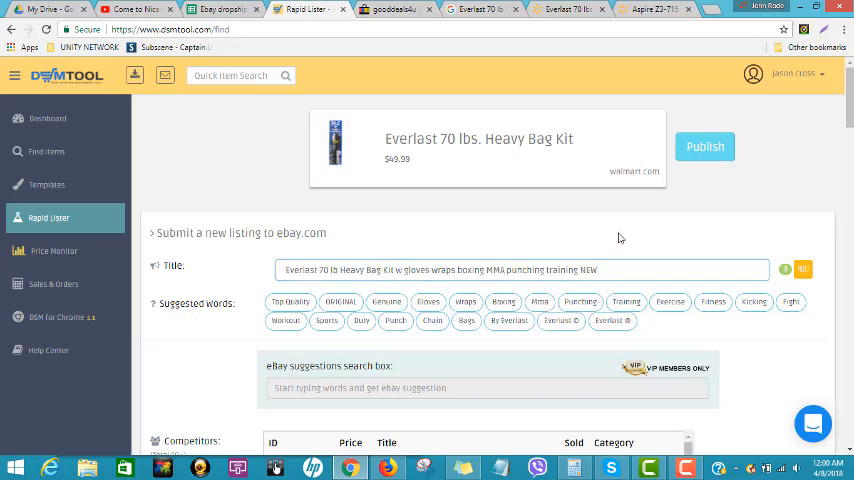
pyautogui.doubleClick(588, 270)
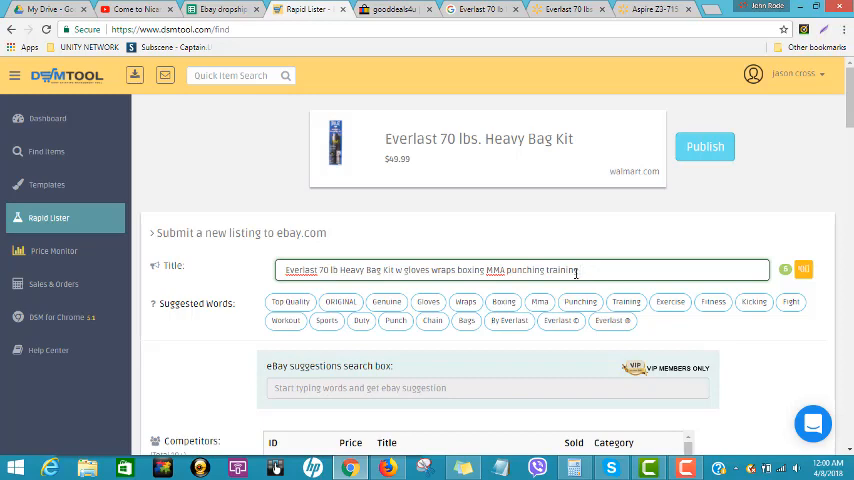
pyautogui.click(280, 268)
pyautogui.write('NEW ')
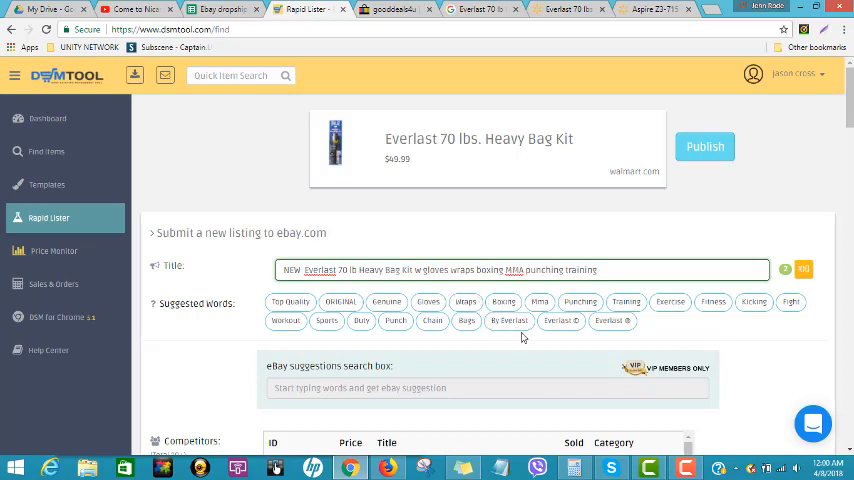
pyautogui.scroll(-3)
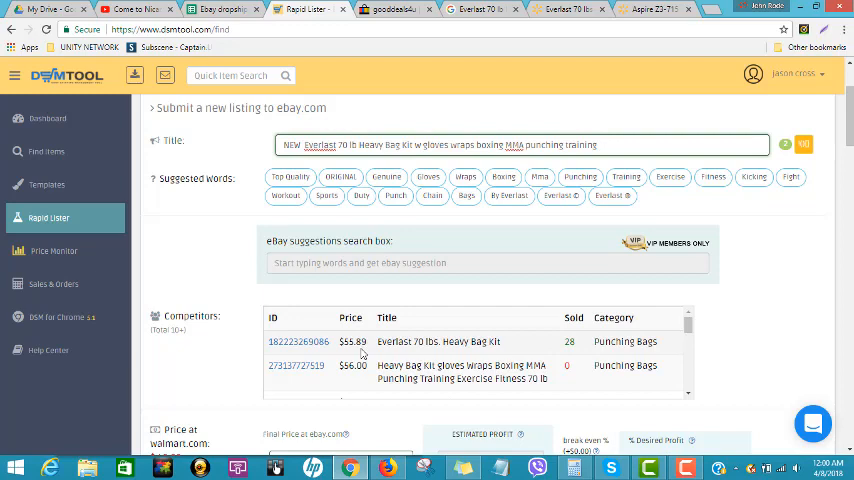
pyautogui.scroll(-3)
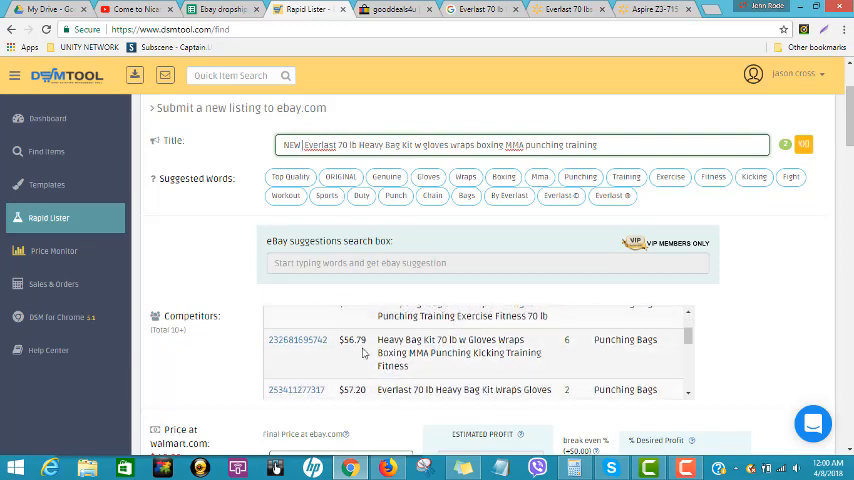
pyautogui.scroll(-3)
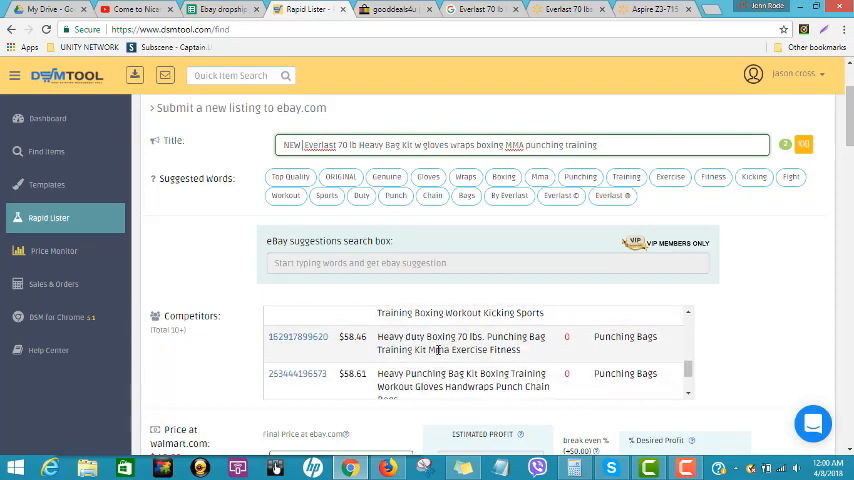
pyautogui.scroll(-3)
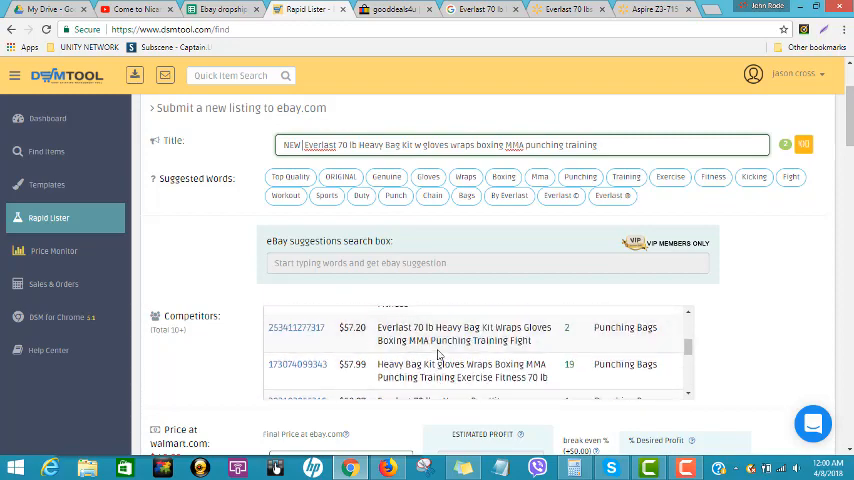
pyautogui.scroll(-3)
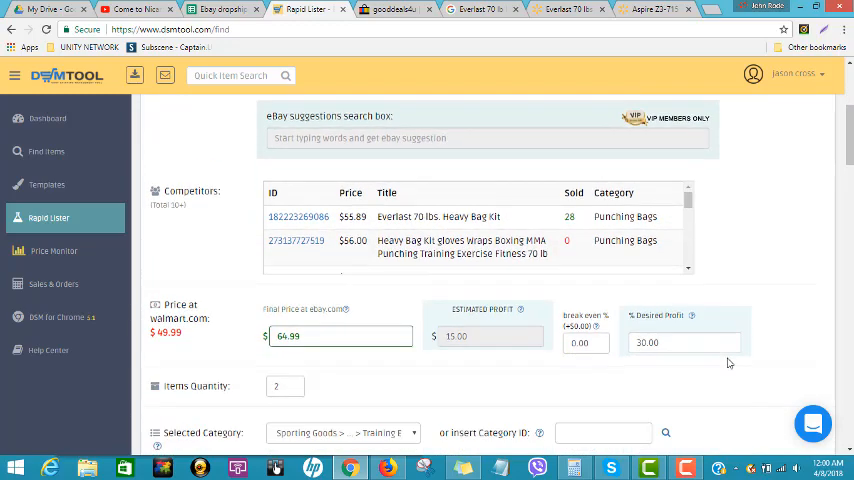
pyautogui.moveTo(384, 358)
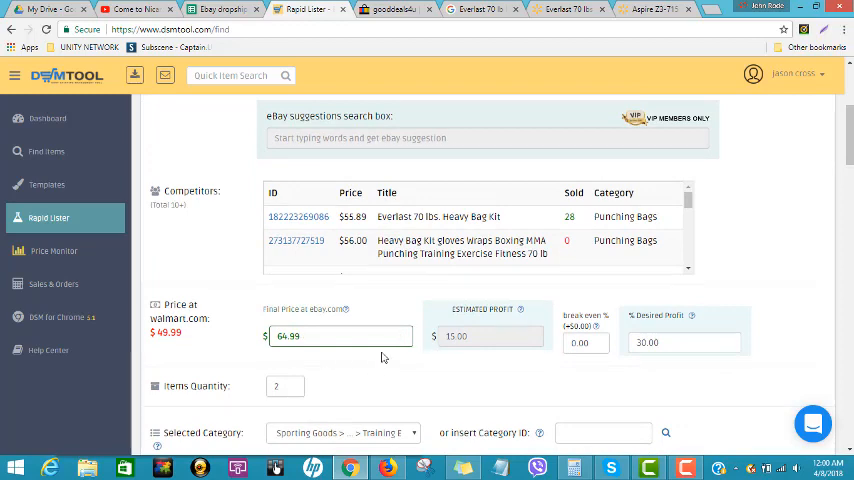
pyautogui.moveTo(436, 392)
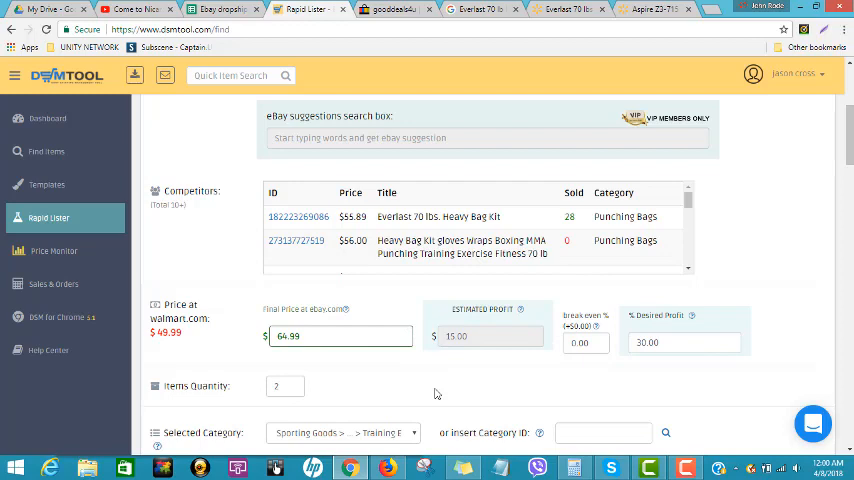
# Set the sale price to $59.50, just under the competitor's $59.65 eBay price.
pyautogui.click(684, 342)
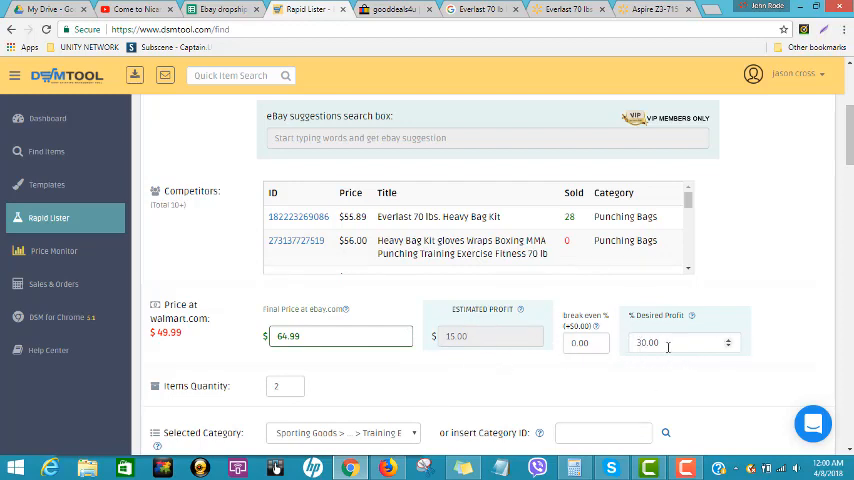
pyautogui.tripleClick(680, 342)
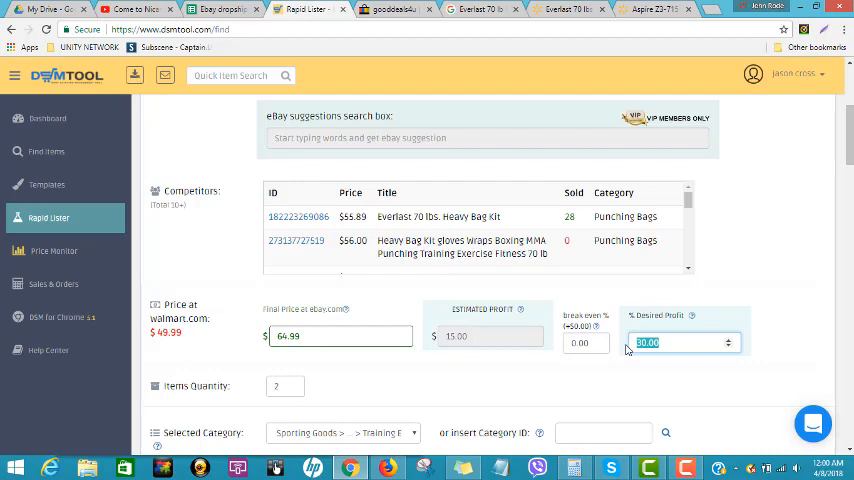
pyautogui.moveTo(228, 128)
pyautogui.write('15')
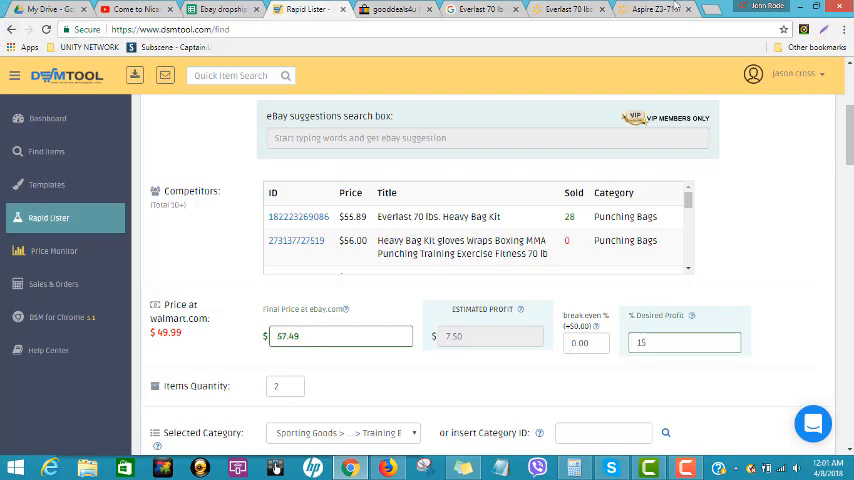
pyautogui.click(388, 8)
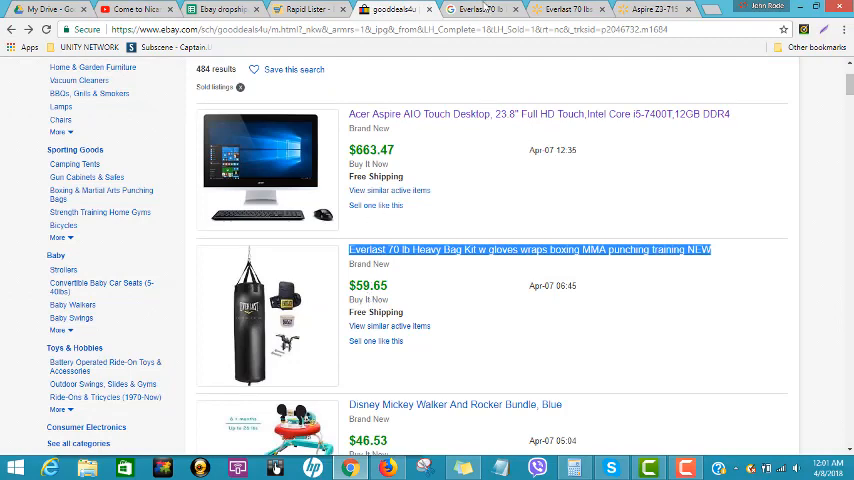
pyautogui.click(304, 8)
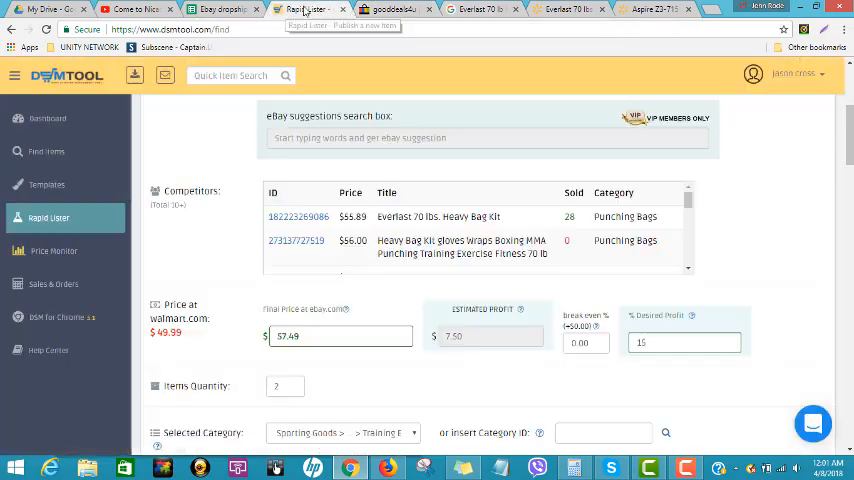
pyautogui.click(336, 336)
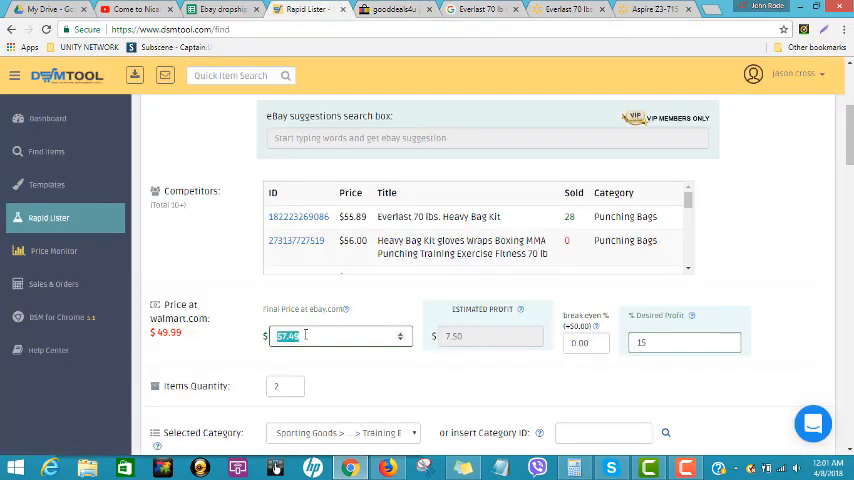
pyautogui.write('59.50')
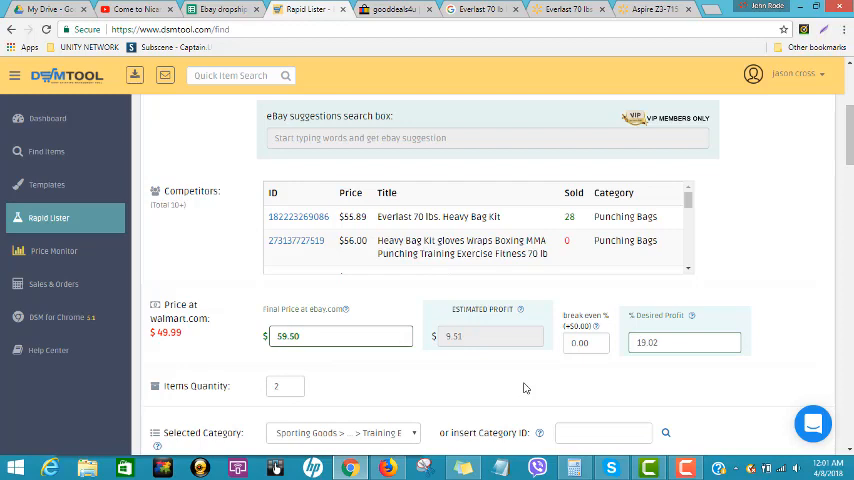
pyautogui.moveTo(618, 356)
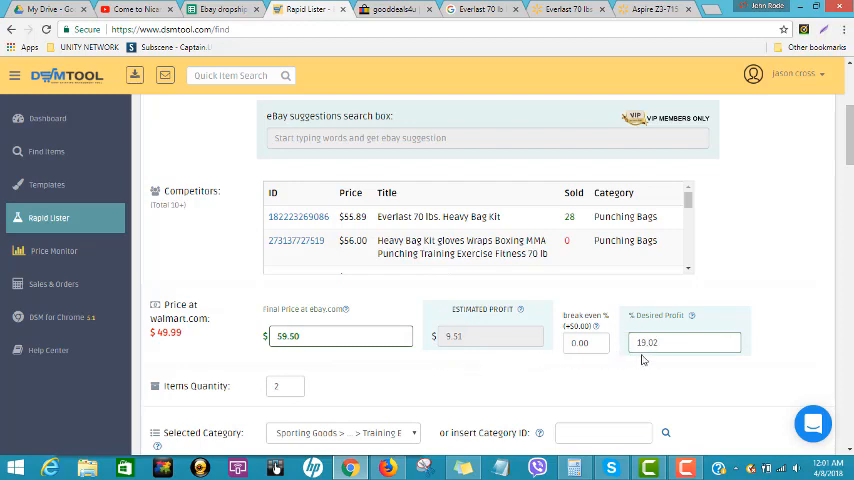
pyautogui.click(684, 342)
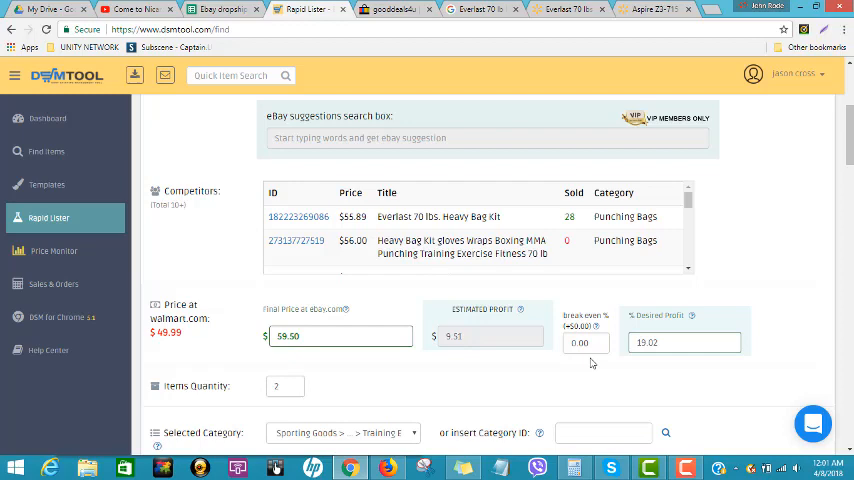
# Choose a 4-day handling time from the Handling Time dropdown.
pyautogui.scroll(-3)
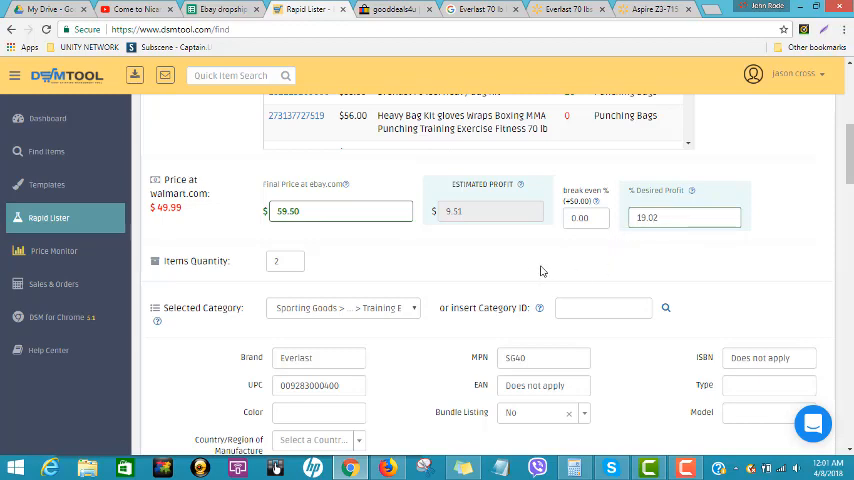
pyautogui.scroll(3)
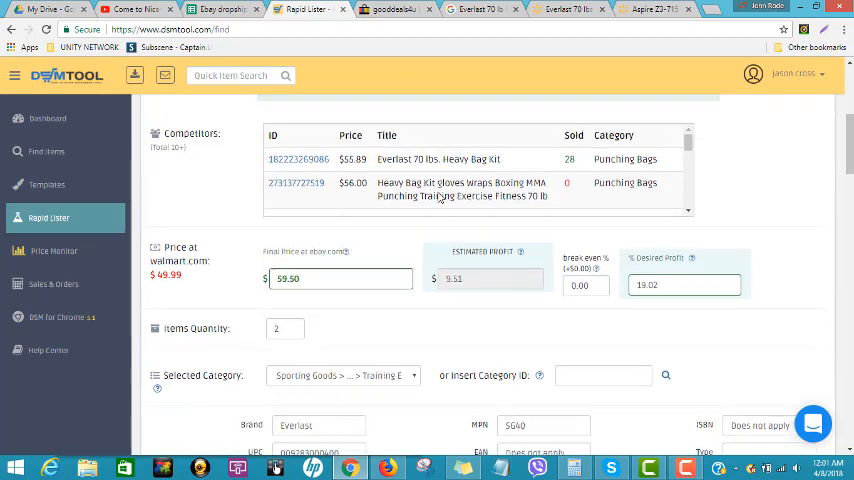
pyautogui.scroll(3)
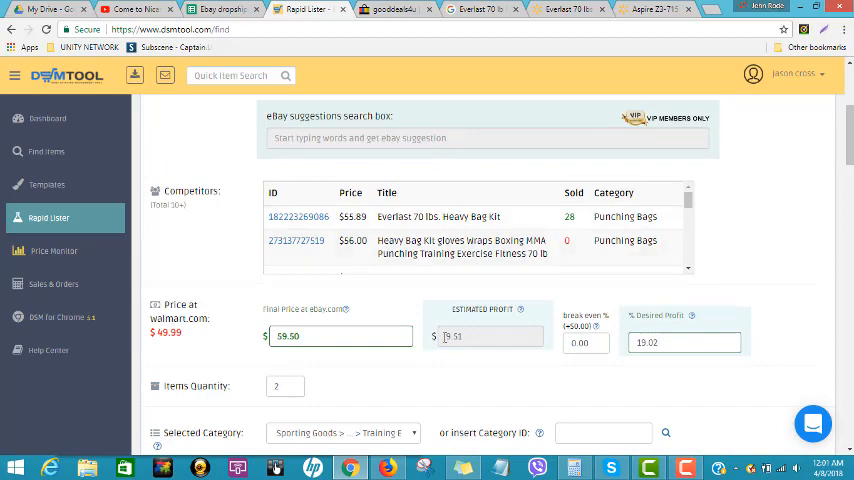
pyautogui.scroll(-3)
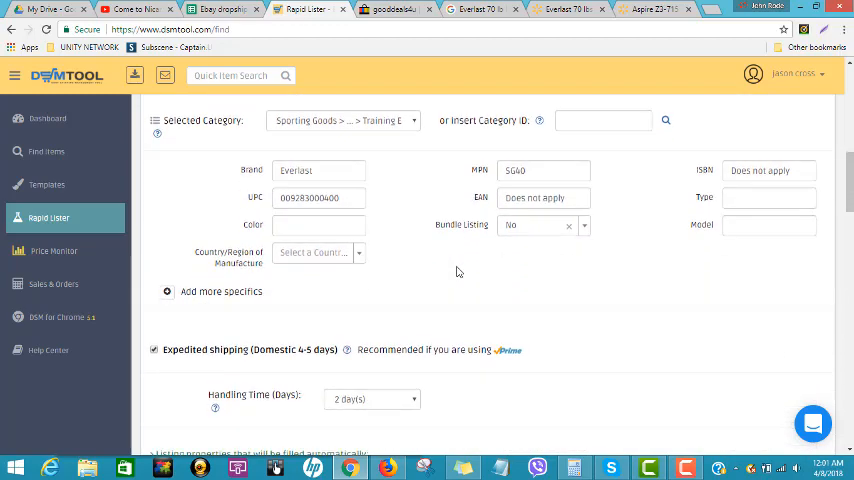
pyautogui.scroll(-3)
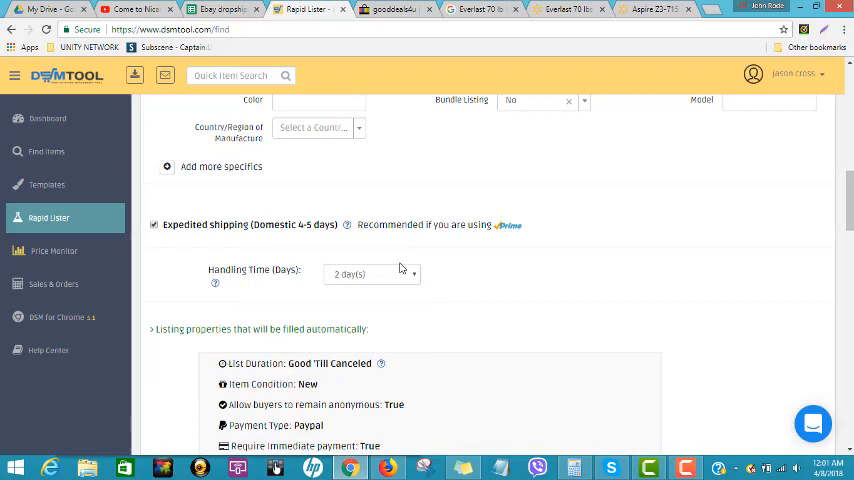
pyautogui.click(372, 272)
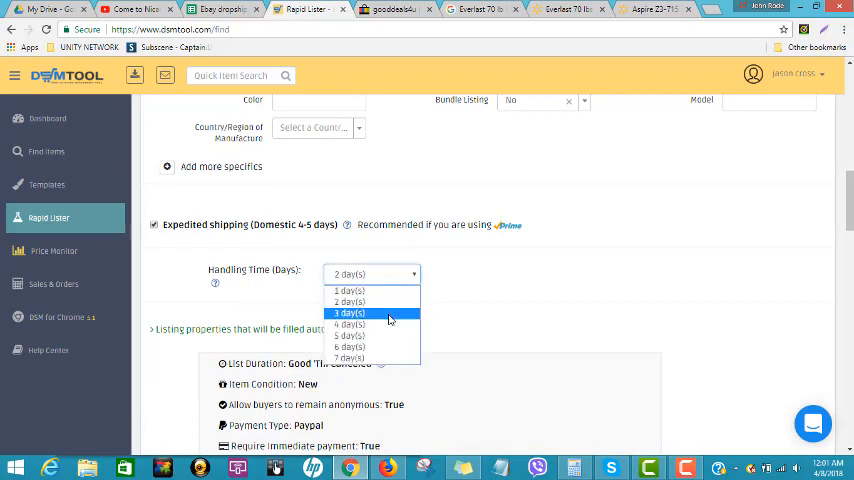
pyautogui.click(348, 324)
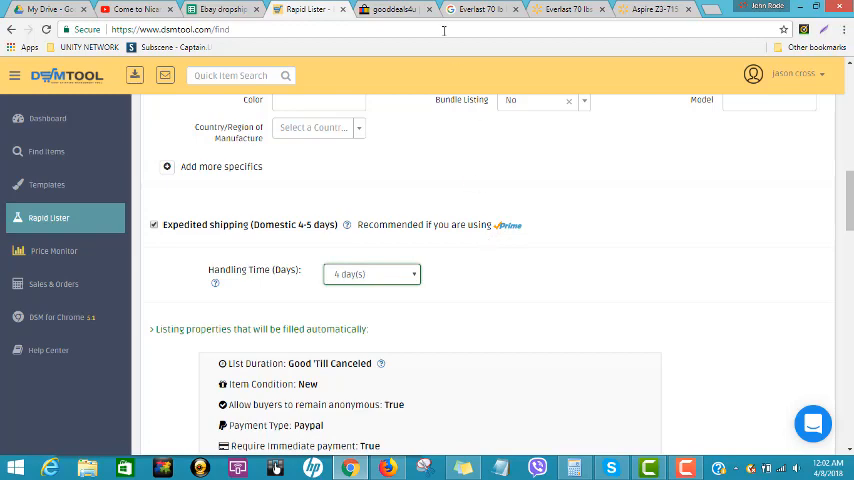
# Check Walmart's delivery estimate and lower the handling time to 3 days.
pyautogui.click(482, 8)
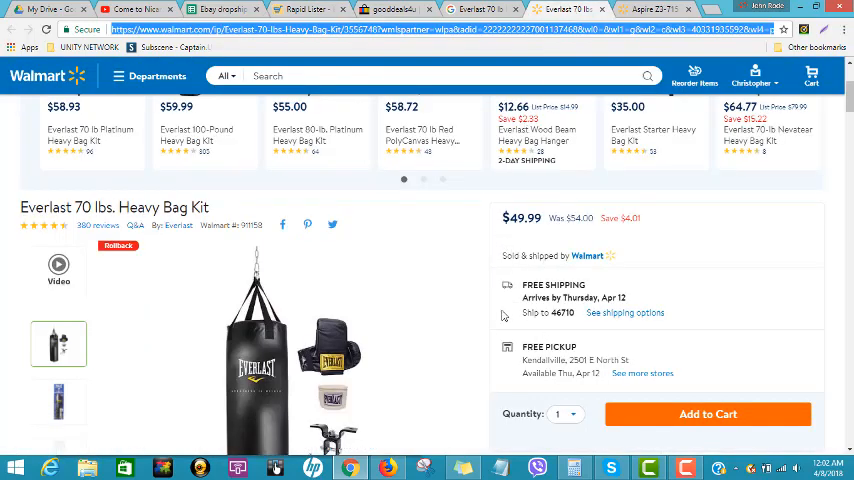
pyautogui.scroll(-3)
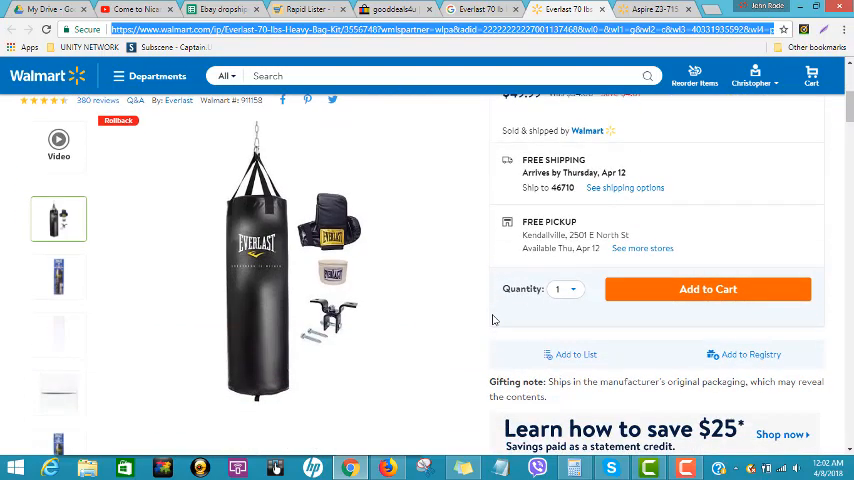
pyautogui.scroll(3)
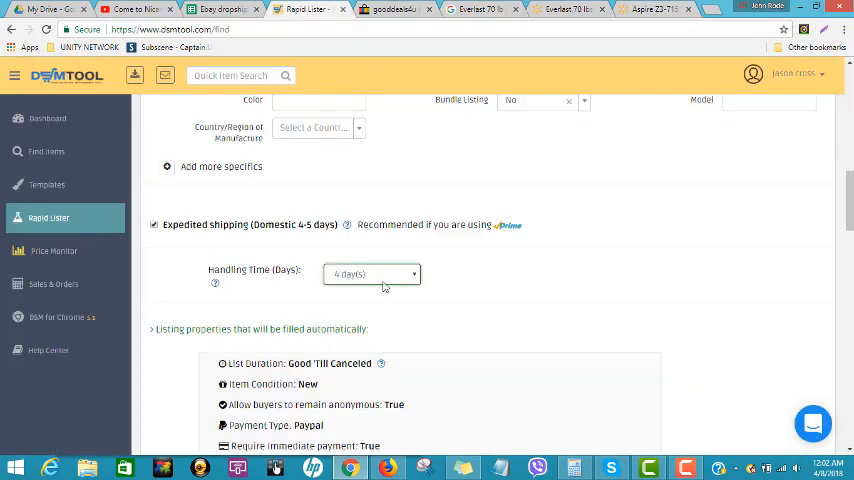
pyautogui.click(372, 272)
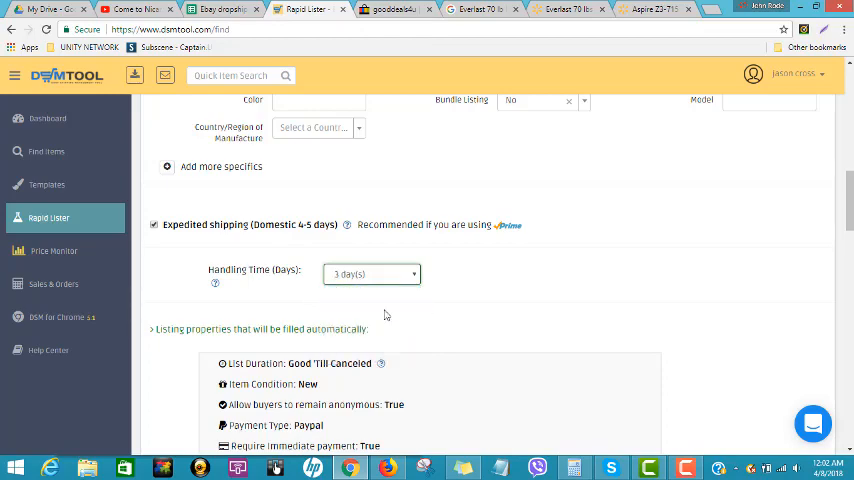
pyautogui.scroll(-3)
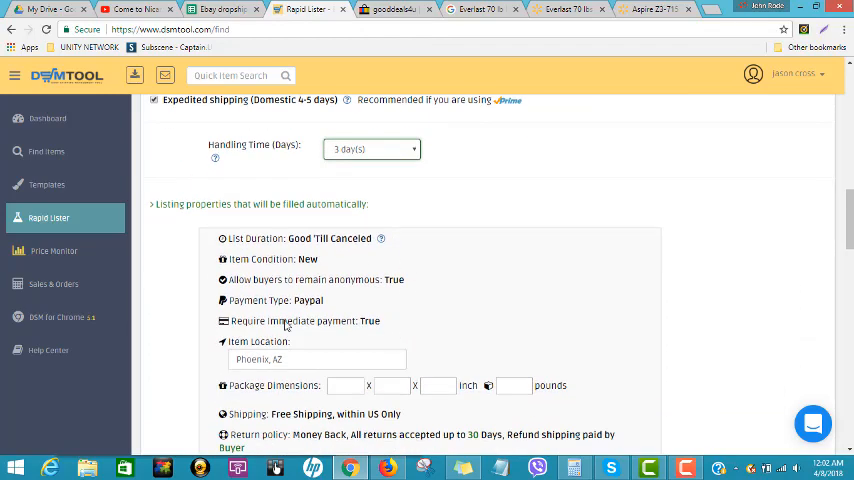
# Browse the Everlast product page images, then review the draft's Images and Web Content sections.
pyautogui.scroll(-3)
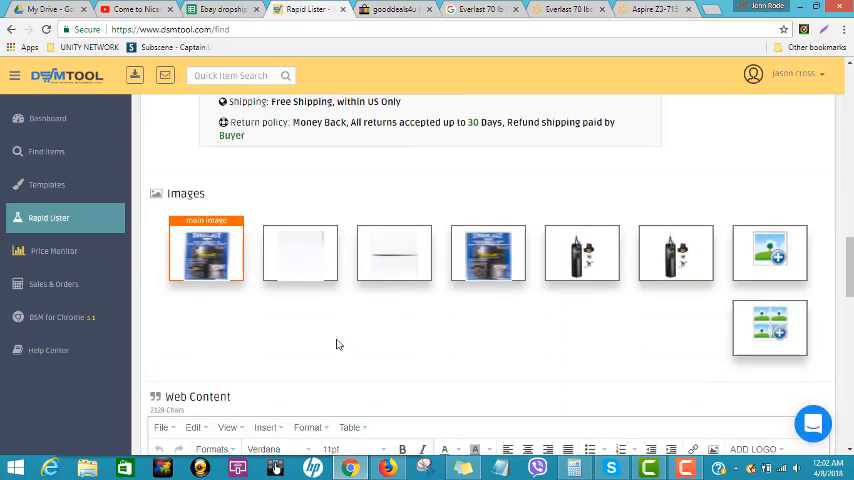
pyautogui.moveTo(582, 252)
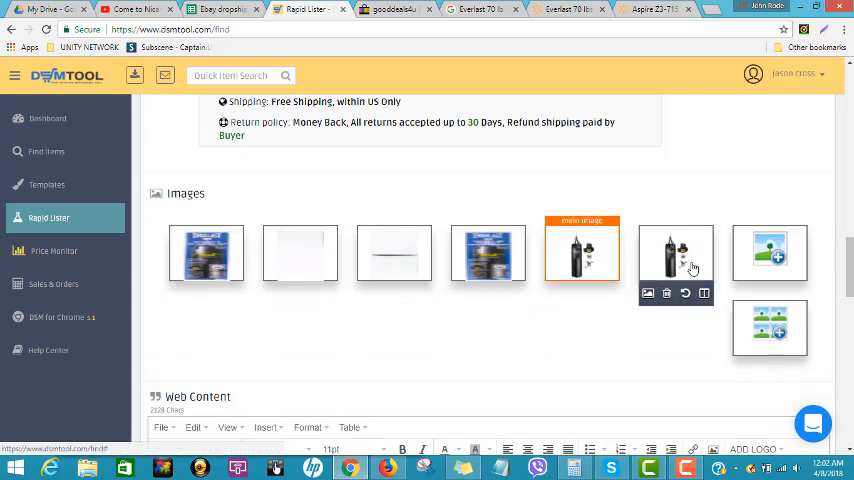
pyautogui.moveTo(320, 248)
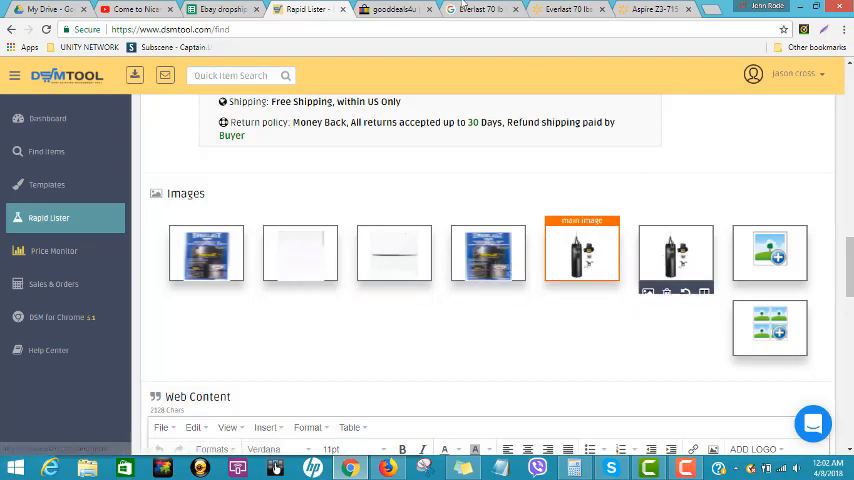
pyautogui.click(390, 8)
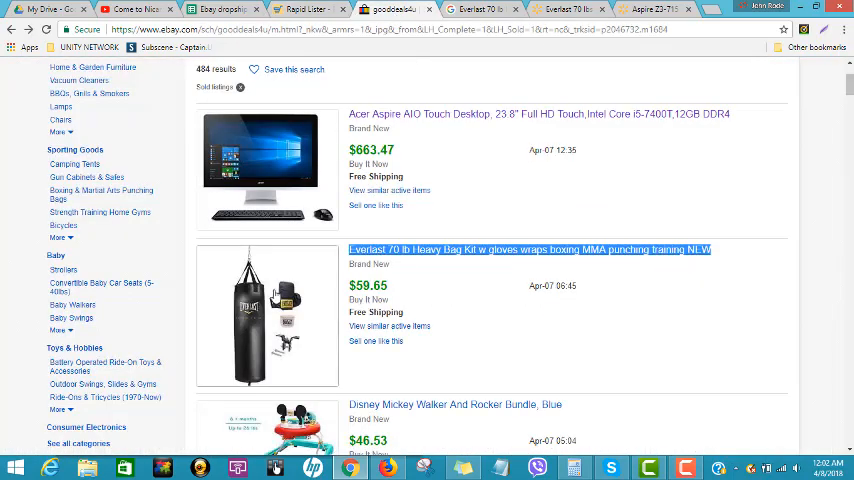
pyautogui.click(528, 250)
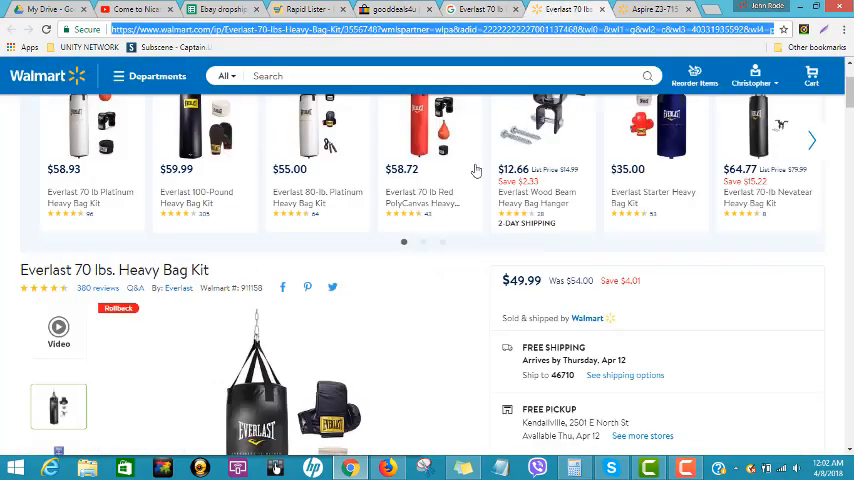
pyautogui.scroll(-3)
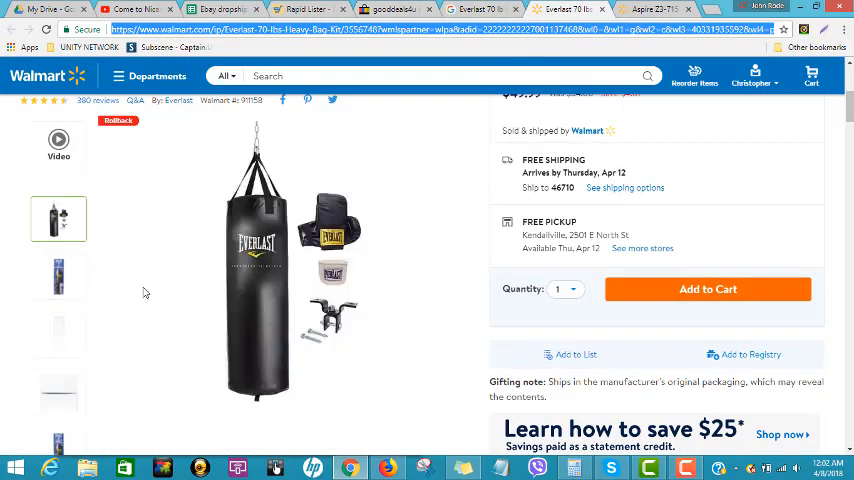
pyautogui.scroll(-3)
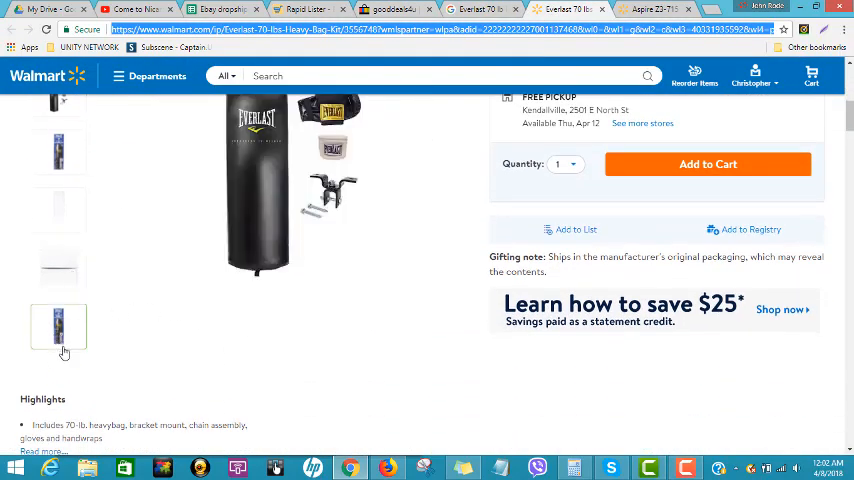
pyautogui.scroll(3)
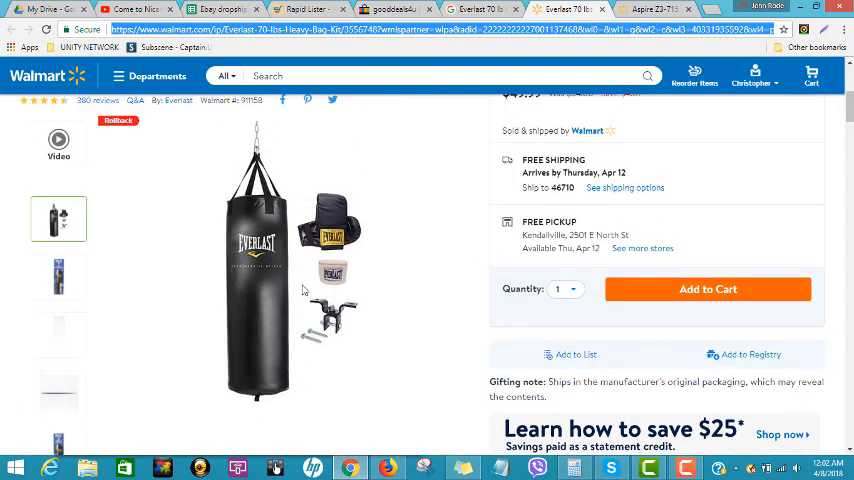
pyautogui.moveTo(432, 274)
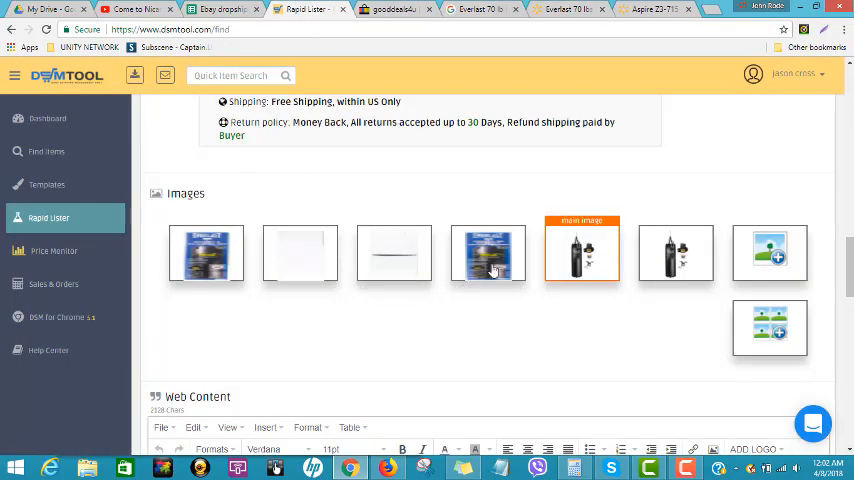
pyautogui.scroll(-3)
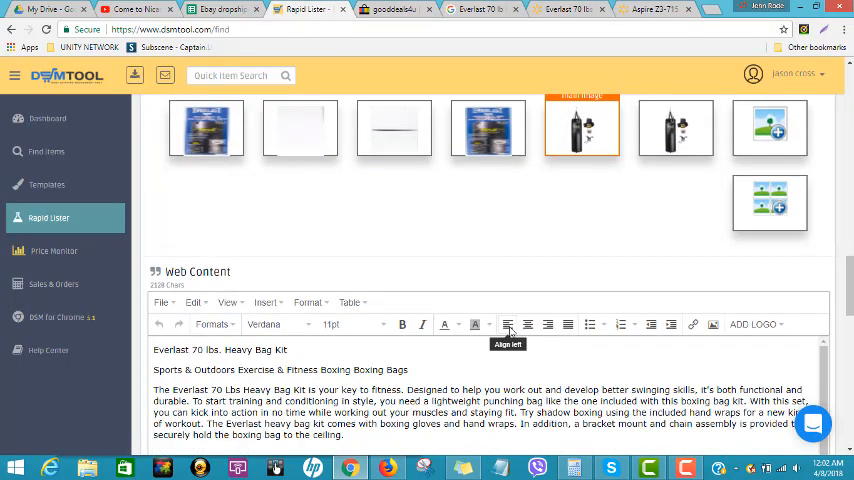
pyautogui.scroll(-3)
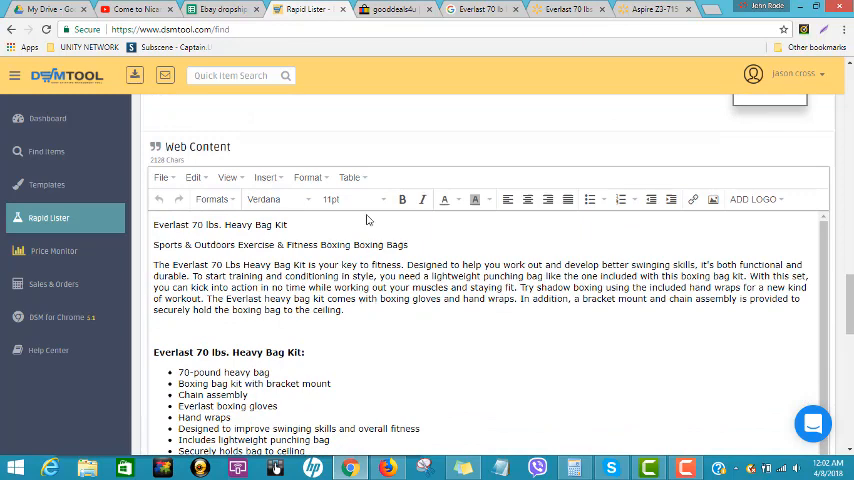
# Open the competing Everlast eBay listing in a new tab and scroll through it.
pyautogui.click(390, 8)
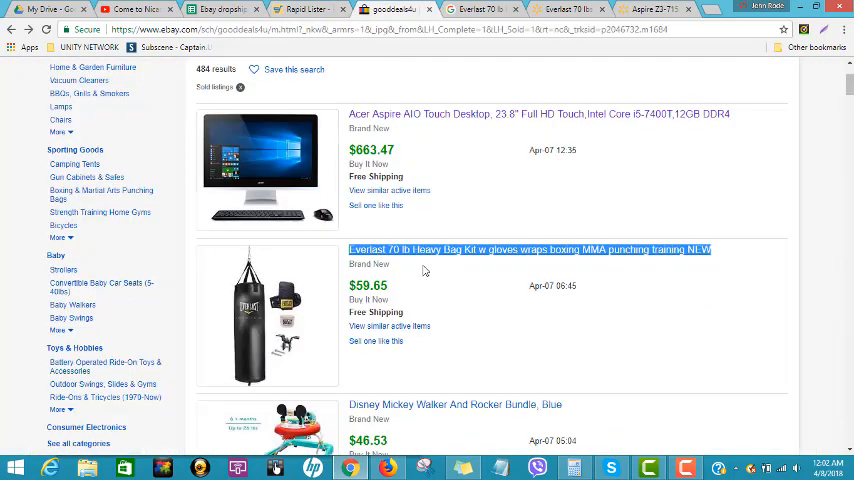
pyautogui.rightClick(530, 250)
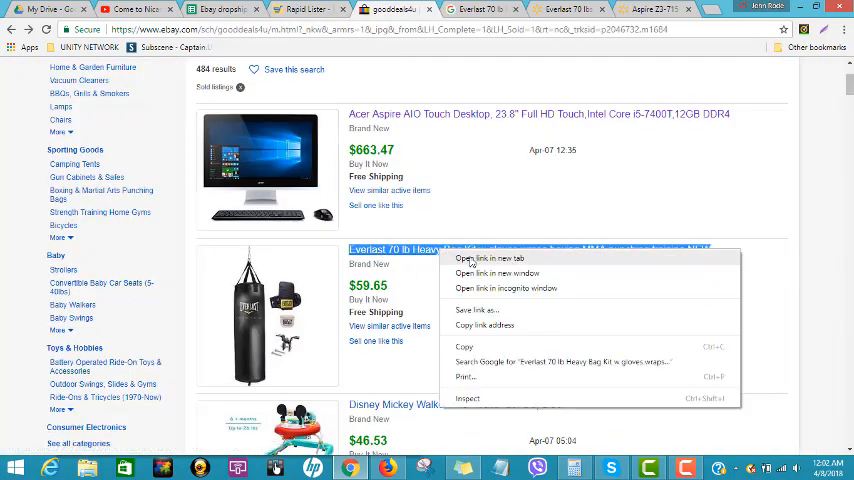
pyautogui.click(490, 258)
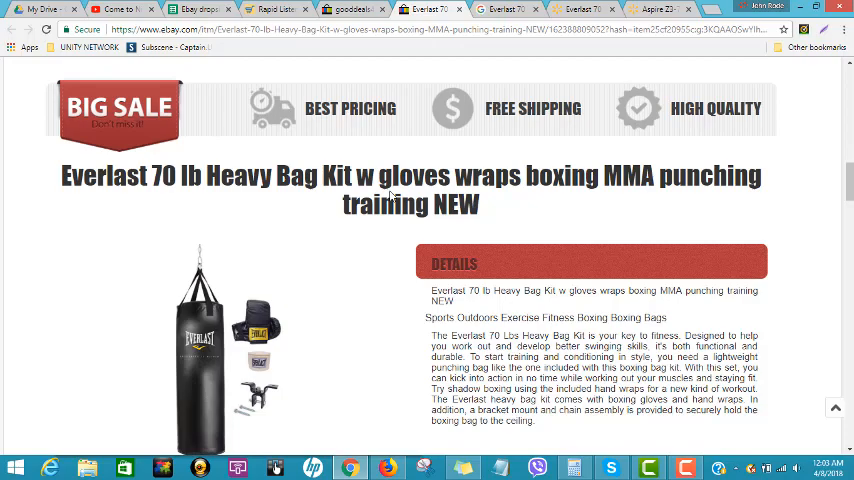
pyautogui.scroll(-3)
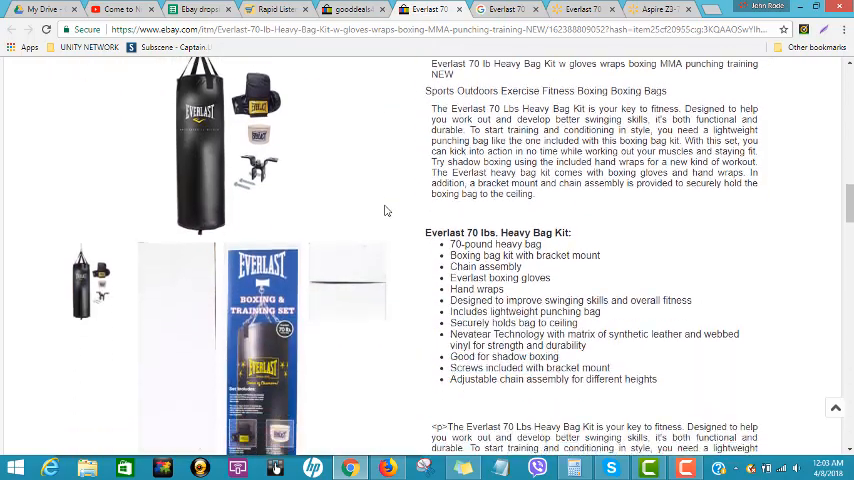
pyautogui.scroll(-3)
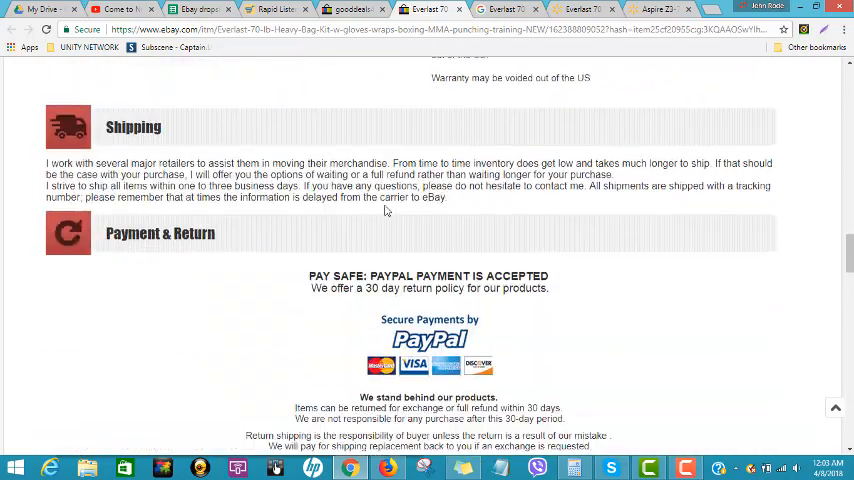
pyautogui.scroll(-3)
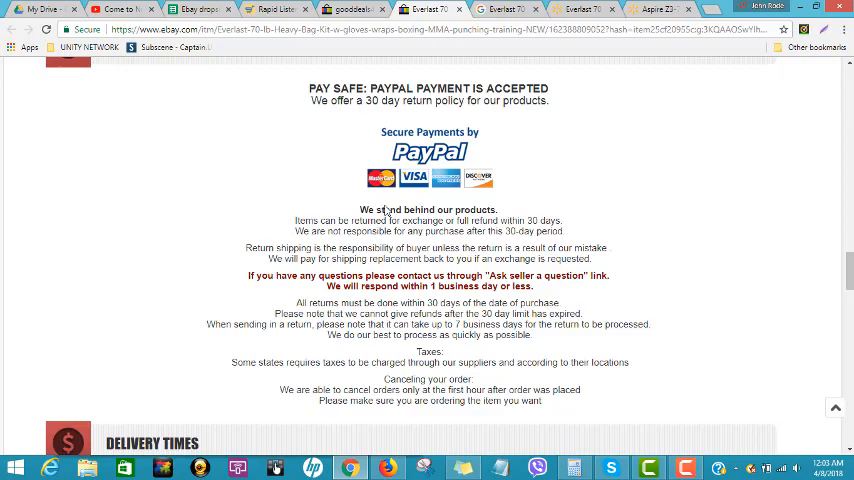
pyautogui.scroll(-3)
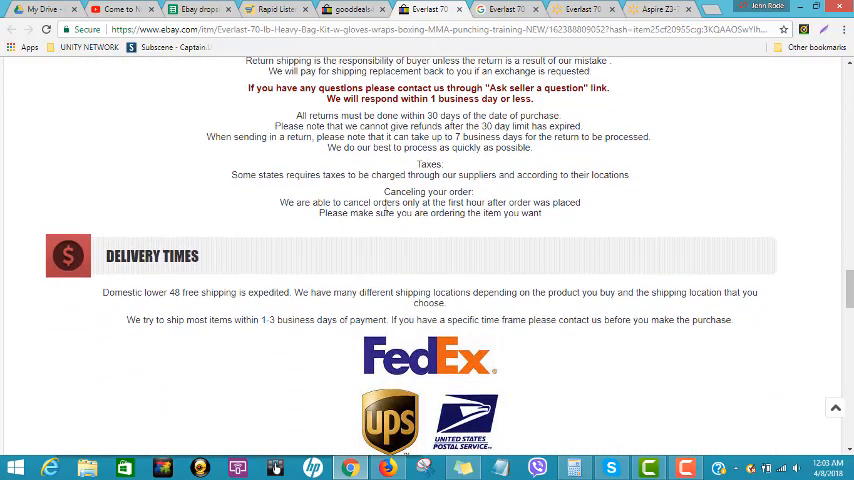
pyautogui.scroll(-3)
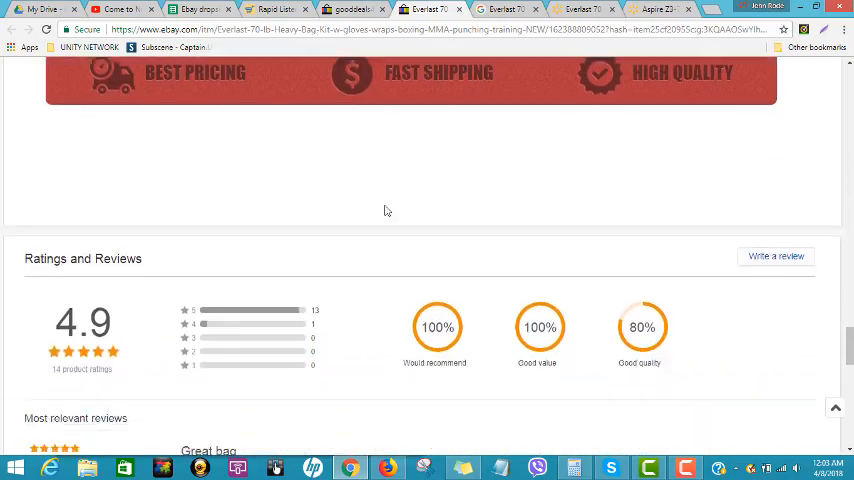
# Select the competitor listing's description text for copying.
pyautogui.scroll(3)
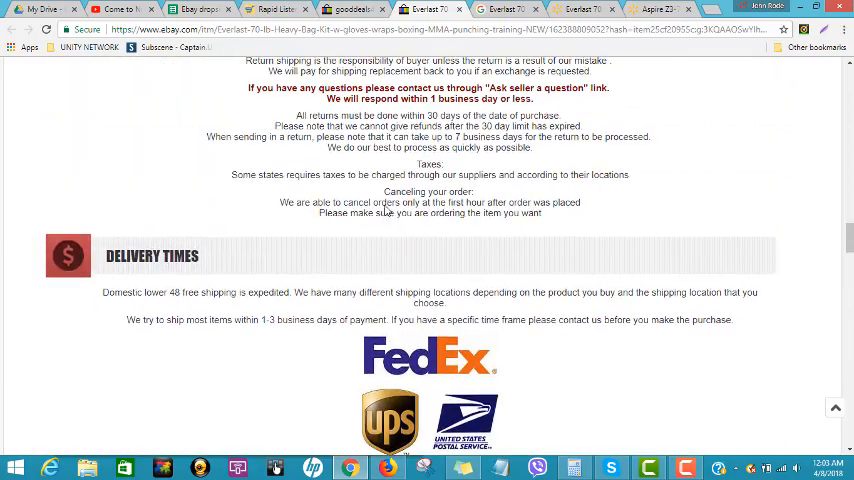
pyautogui.scroll(3)
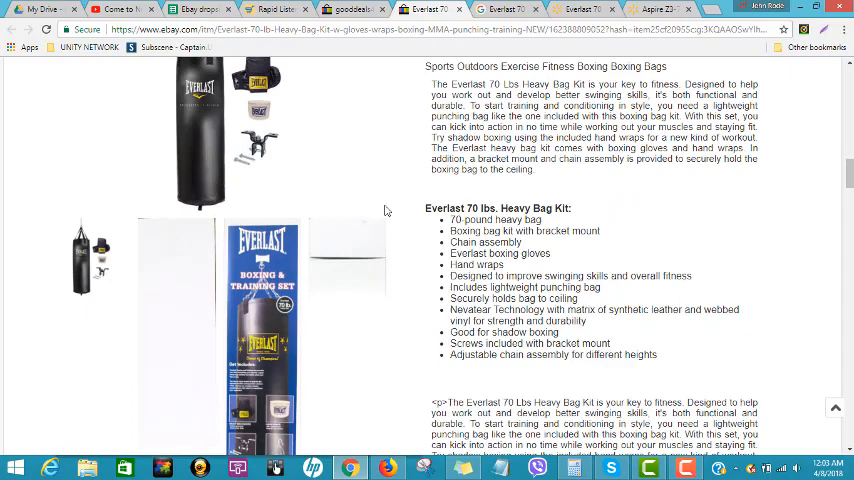
pyautogui.scroll(3)
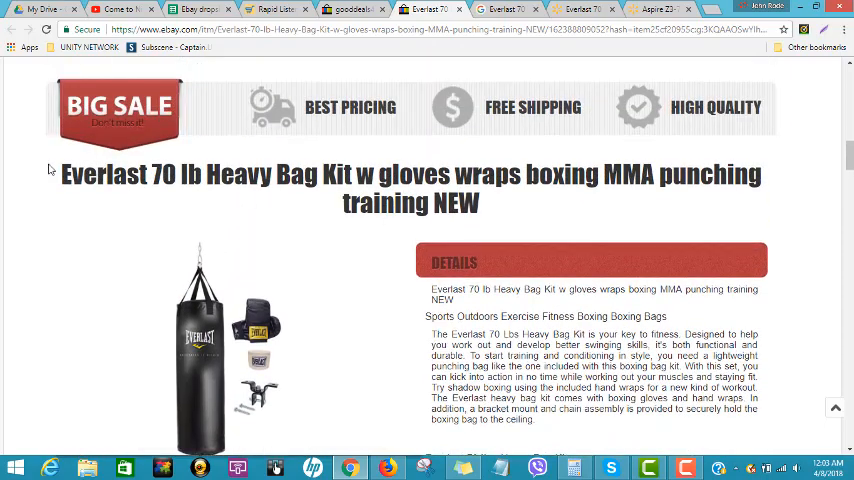
pyautogui.tripleClick(410, 174)
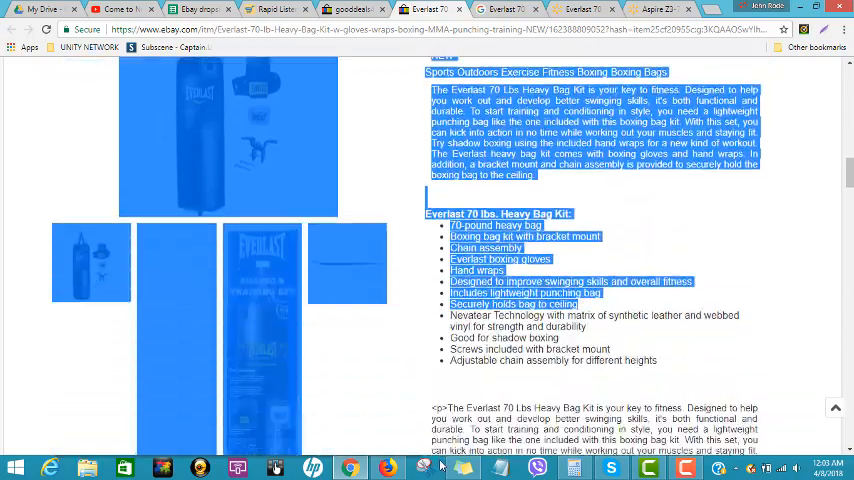
pyautogui.scroll(-3)
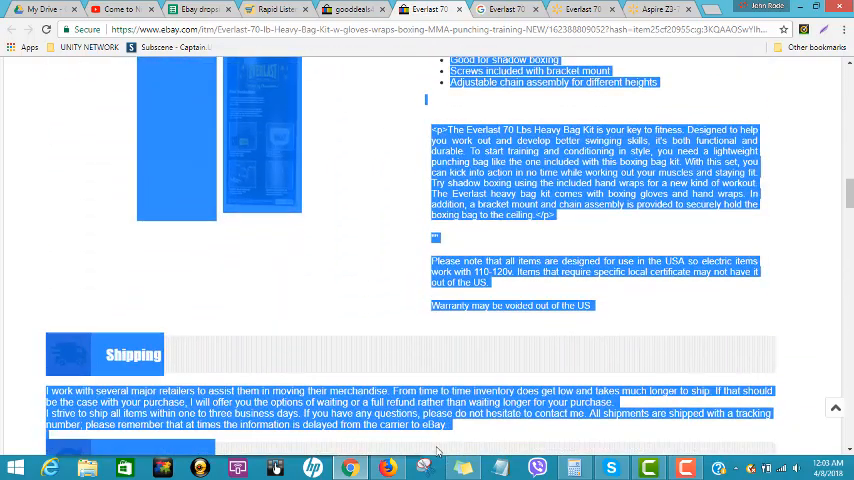
pyautogui.scroll(-3)
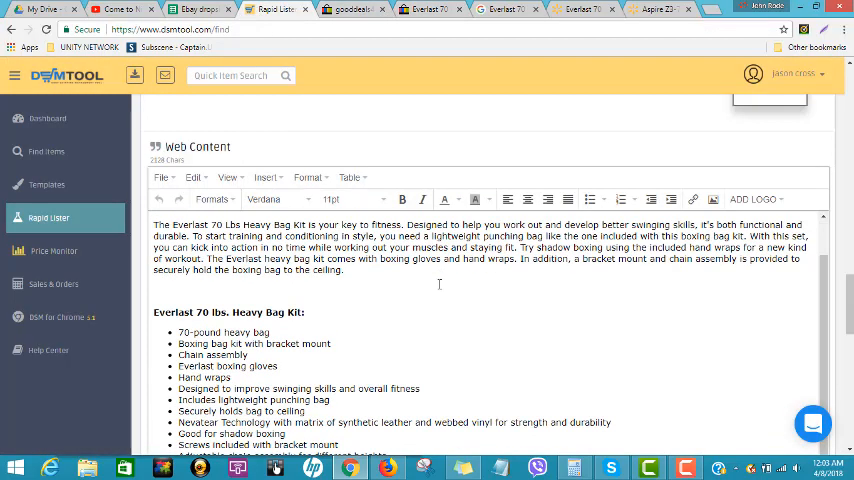
# Replace the draft's web description with the copied Everlast kit content.
pyautogui.scroll(-3)
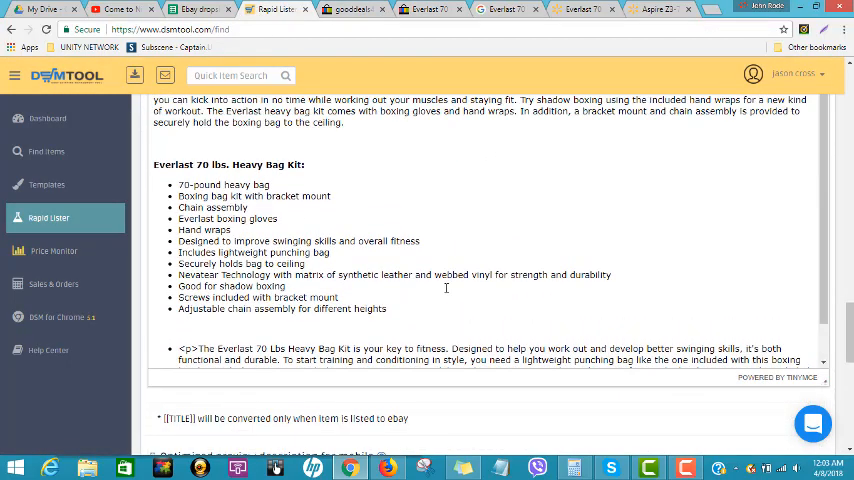
pyautogui.scroll(3)
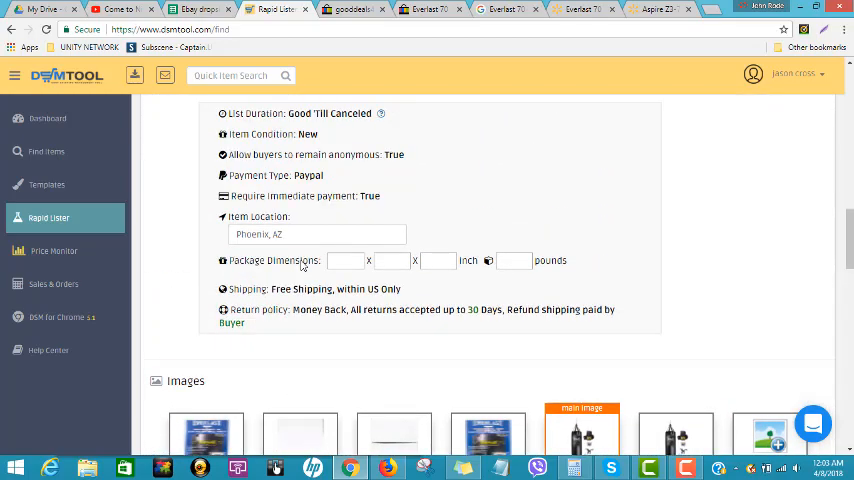
pyautogui.scroll(3)
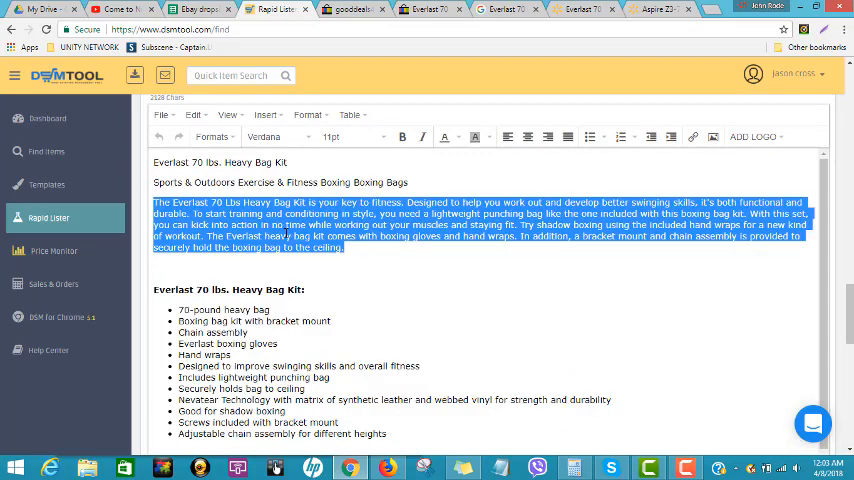
pyautogui.press('ctrl+a')
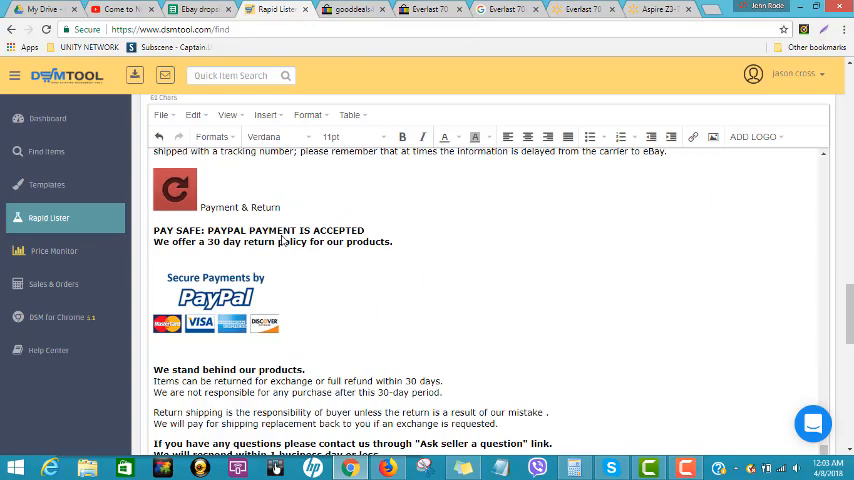
pyautogui.moveTo(376, 272)
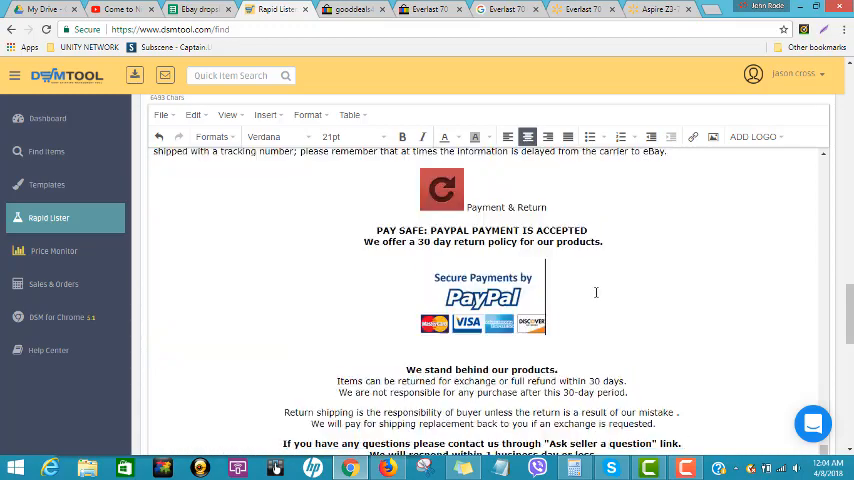
pyautogui.scroll(3)
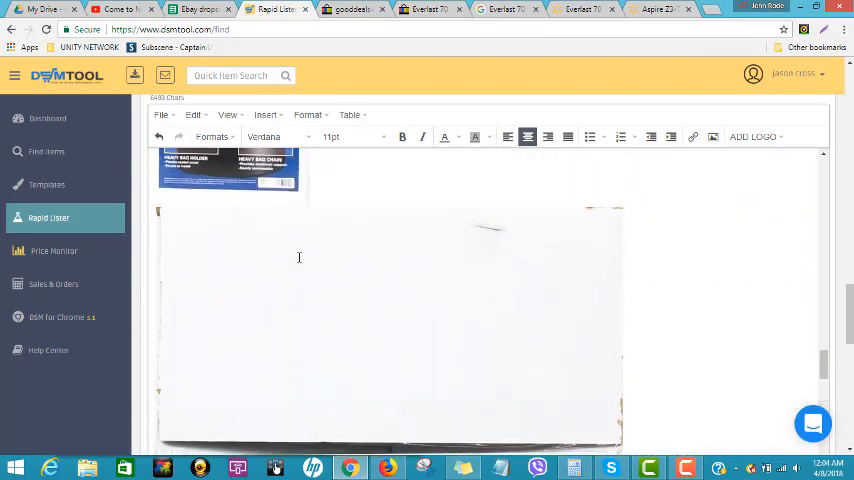
pyautogui.scroll(-3)
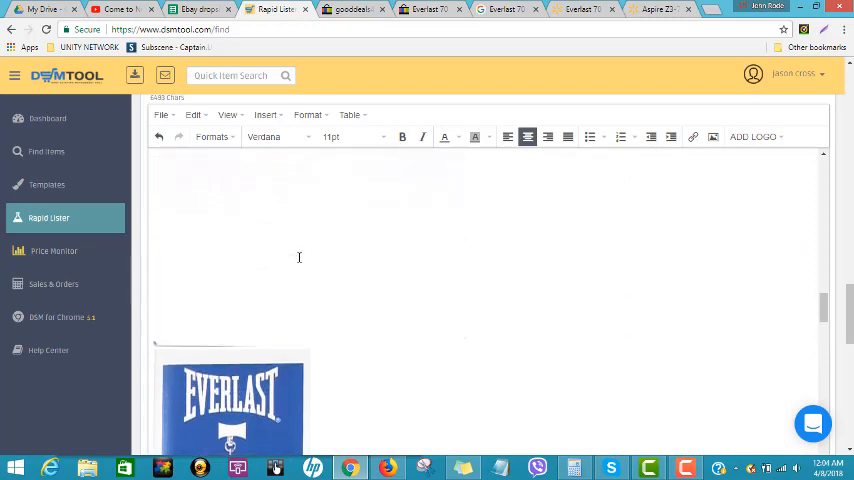
pyautogui.scroll(-3)
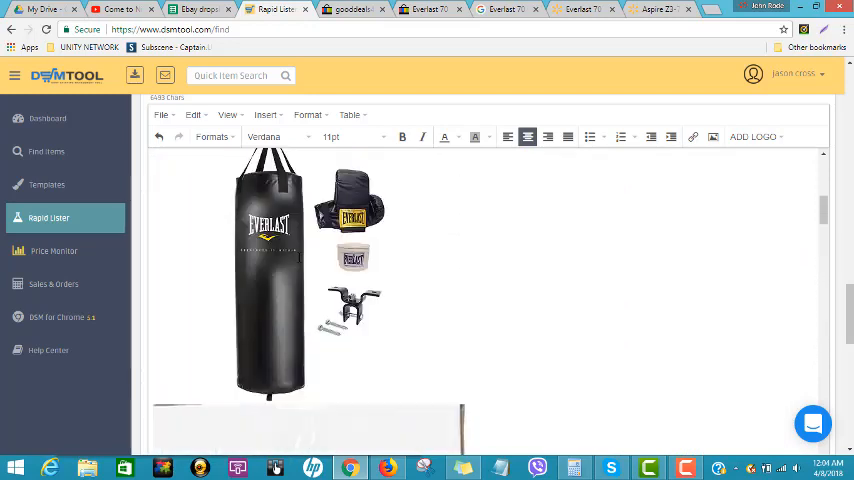
pyautogui.scroll(3)
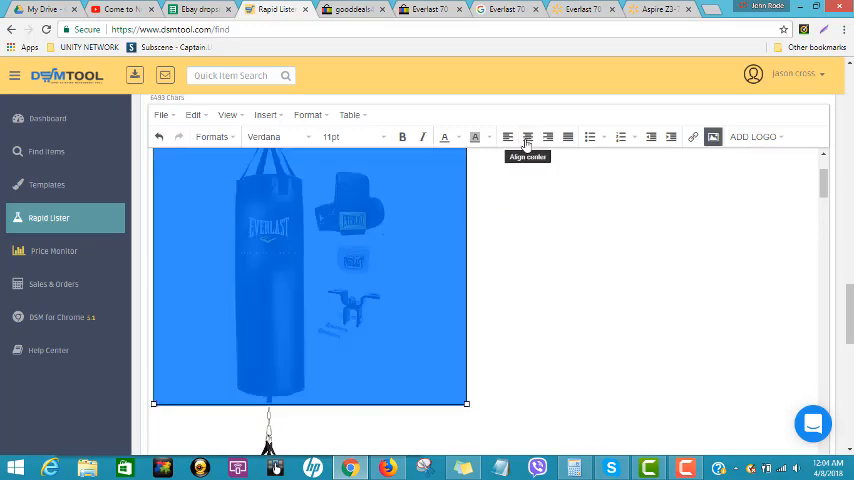
# Center the boxing and training set image above the details and feature list.
pyautogui.scroll(-3)
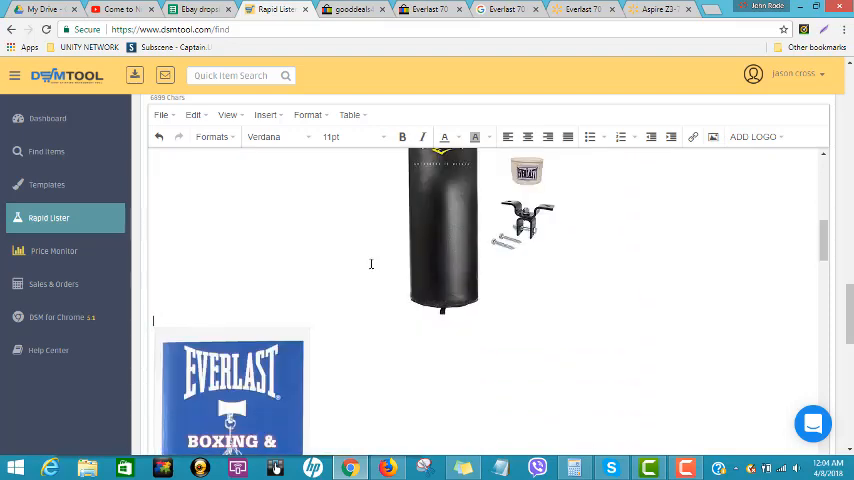
pyautogui.scroll(-3)
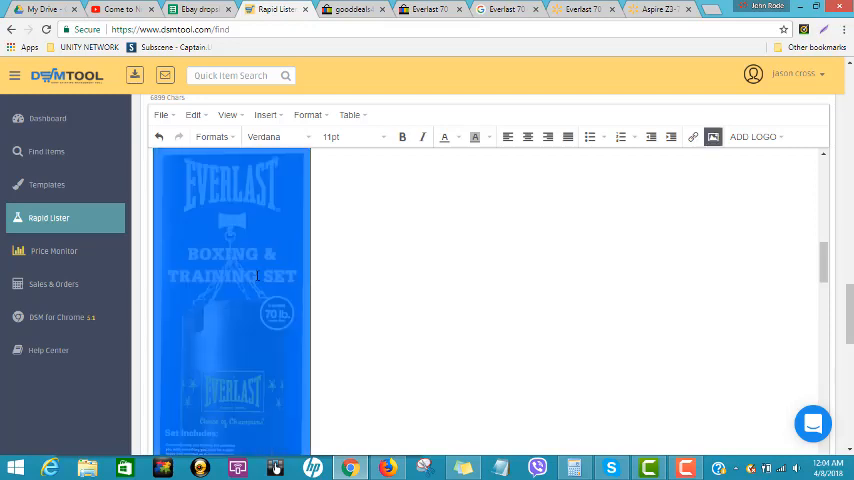
pyautogui.click(528, 136)
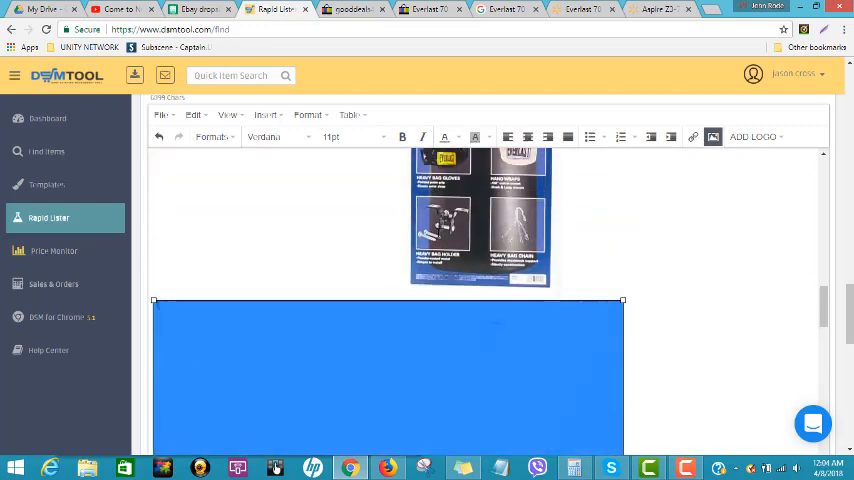
pyautogui.scroll(-3)
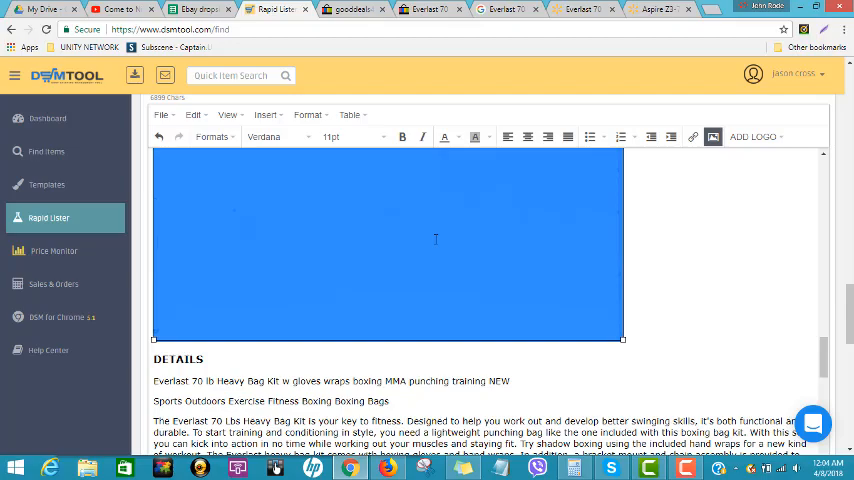
pyautogui.scroll(-3)
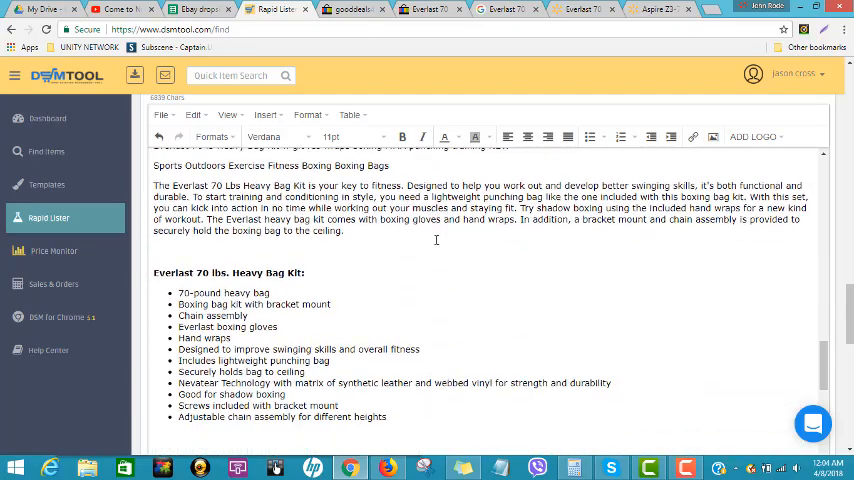
pyautogui.scroll(-3)
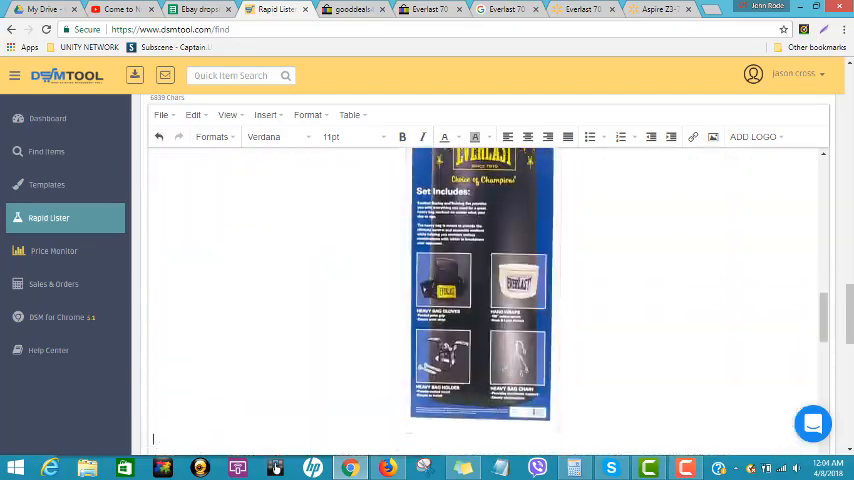
# Publish the Everlast listing to eBay, confirm the fee check, and go to Price Monitor.
pyautogui.scroll(-3)
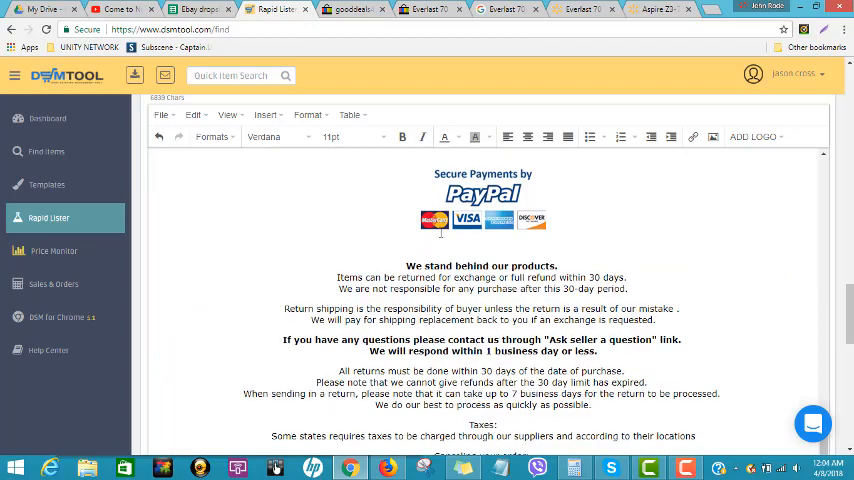
pyautogui.scroll(-3)
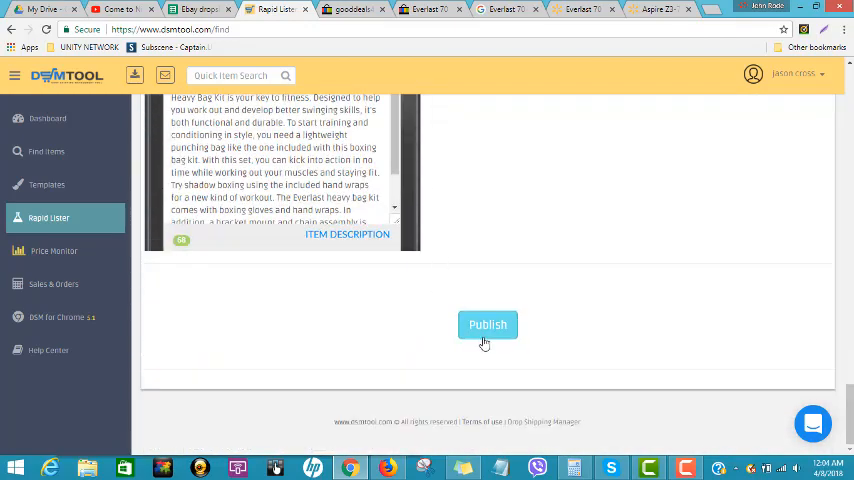
pyautogui.click(488, 324)
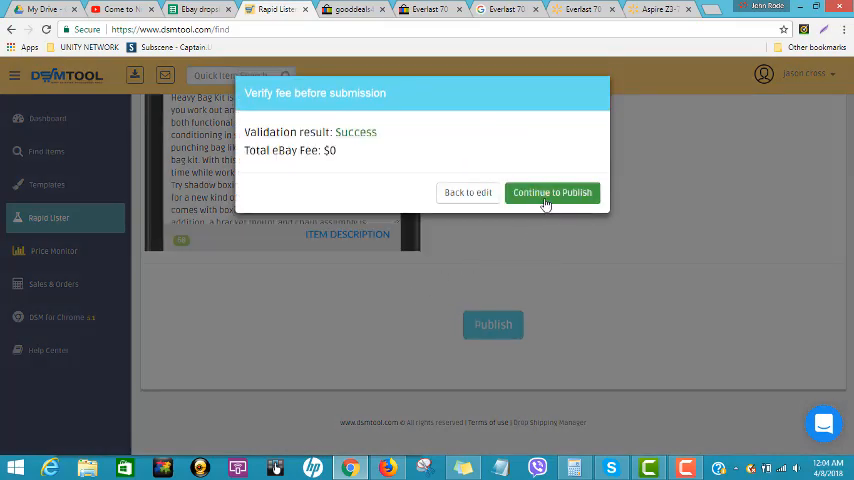
pyautogui.click(552, 192)
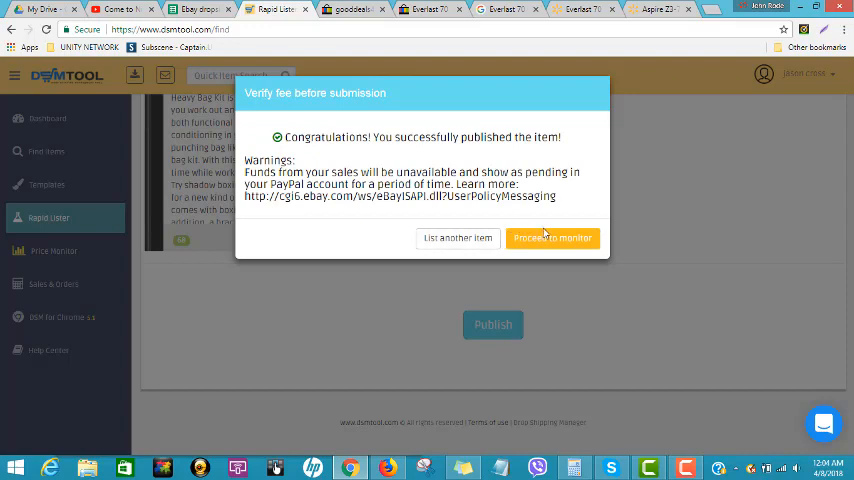
pyautogui.click(552, 238)
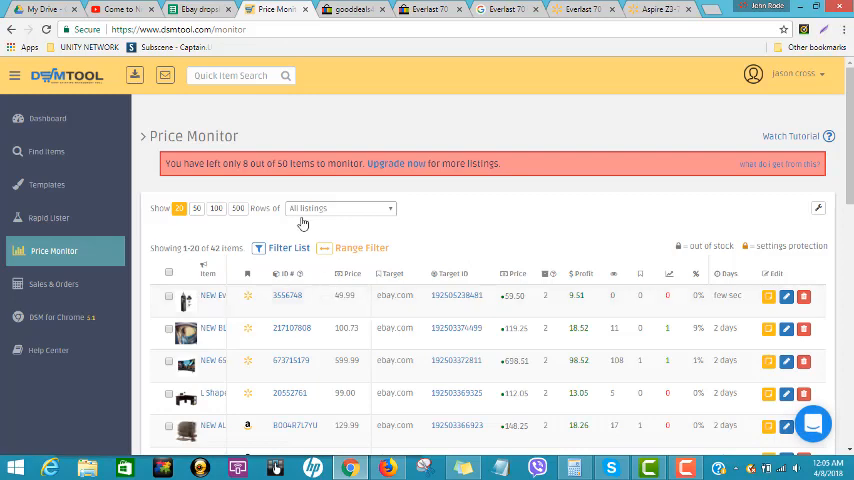
# Enter the date 4/8/18 in the first empty tracker row.
pyautogui.click(200, 8)
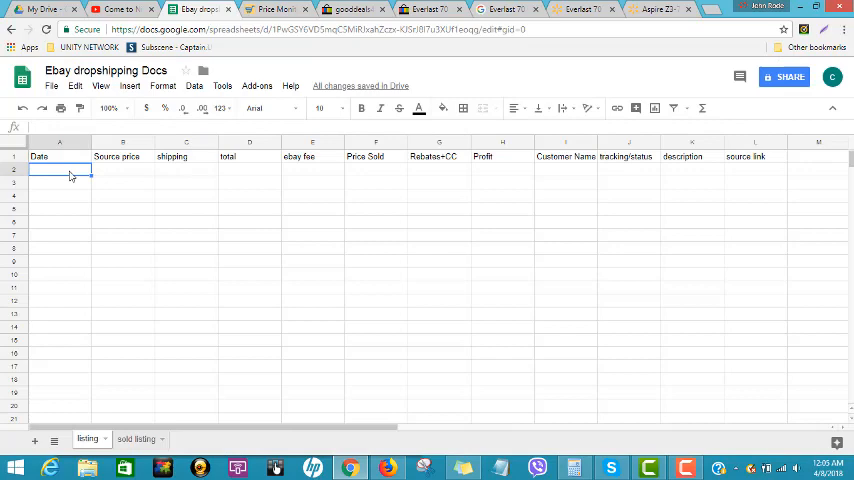
pyautogui.write('4/')
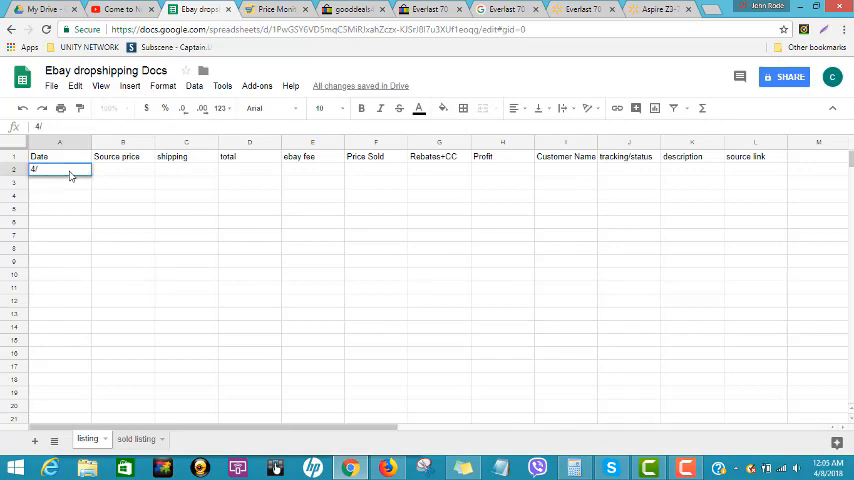
pyautogui.write('8/18')
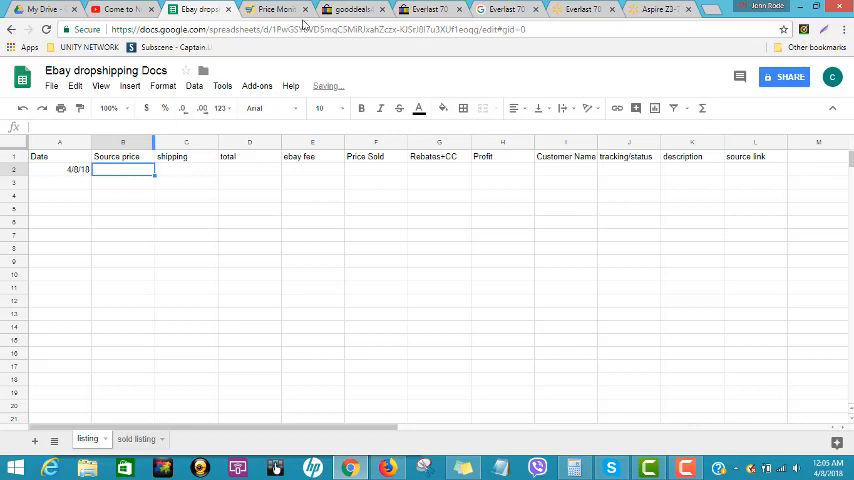
# After checking the Walmart price, log source price 49.99, shipping 0 and total 49.99.
pyautogui.click(580, 8)
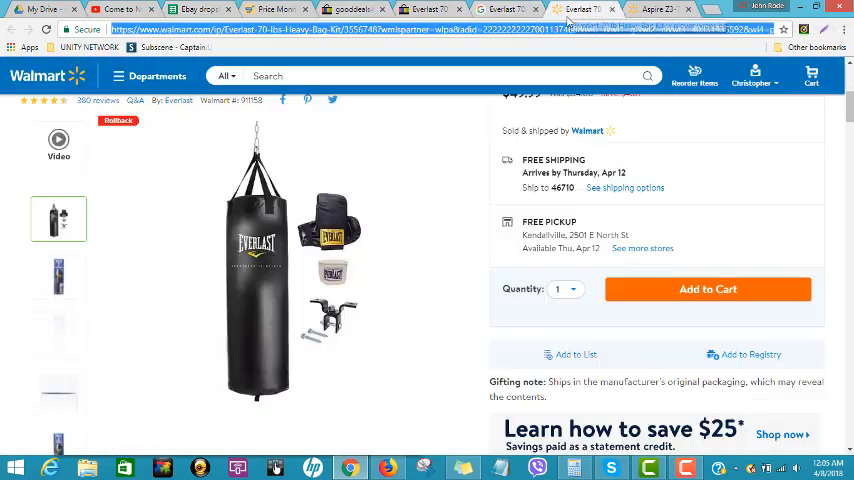
pyautogui.scroll(3)
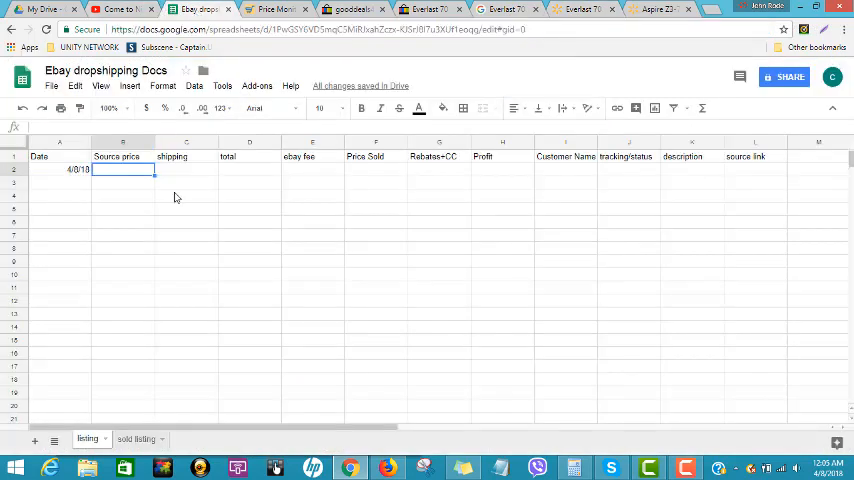
pyautogui.write('49.99')
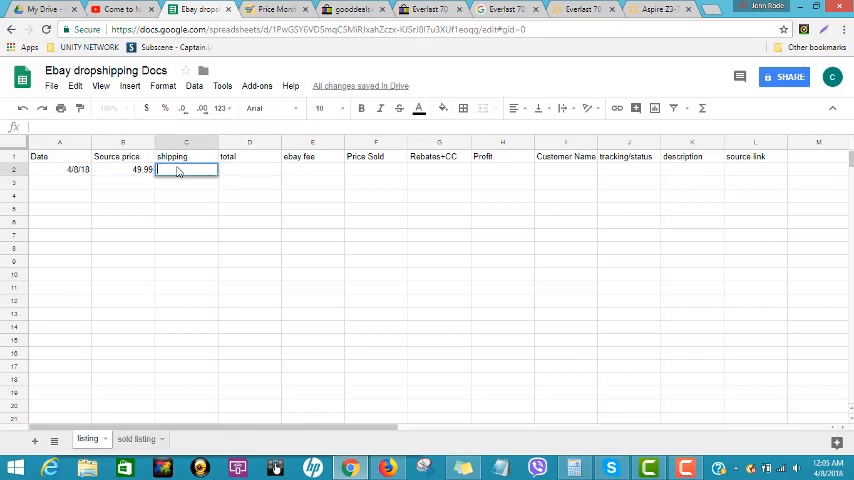
pyautogui.write('0')
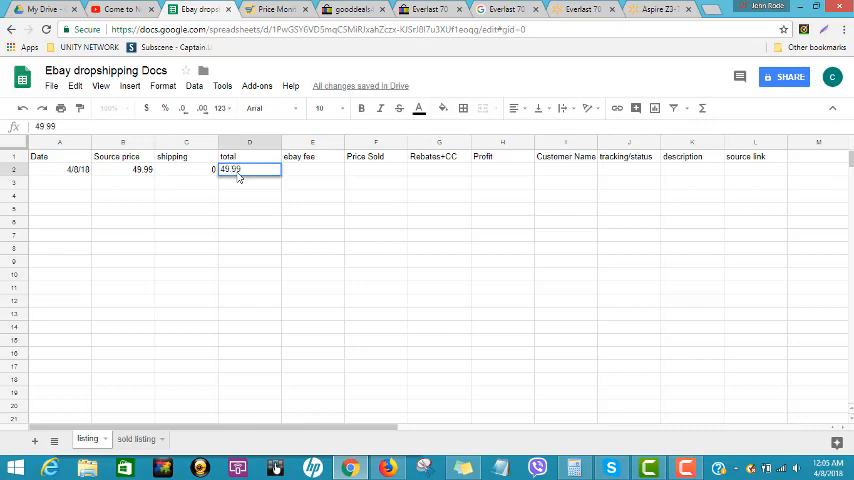
pyautogui.press('Tab')
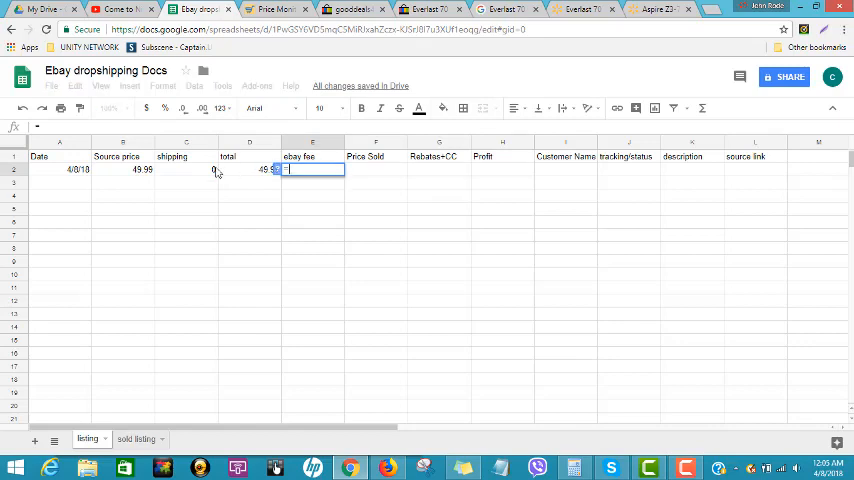
# Compute the eBay fee as =D2*15%, giving 7.4965.
pyautogui.write('=D2')
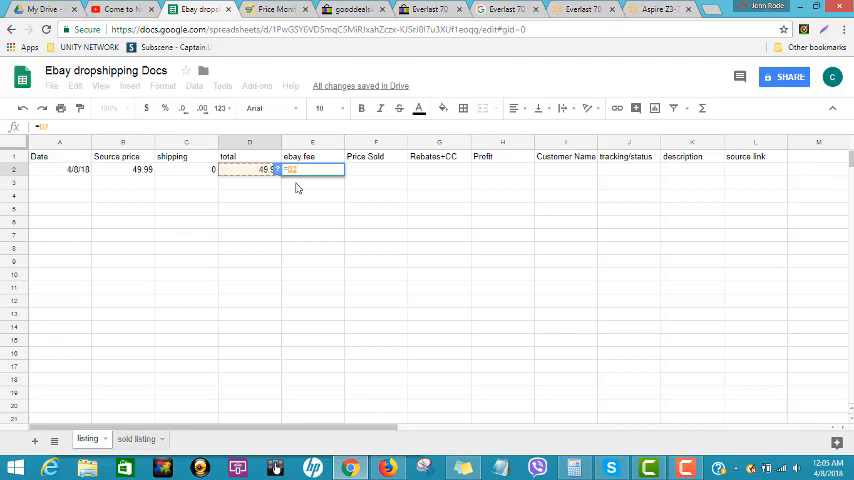
pyautogui.write('*15')
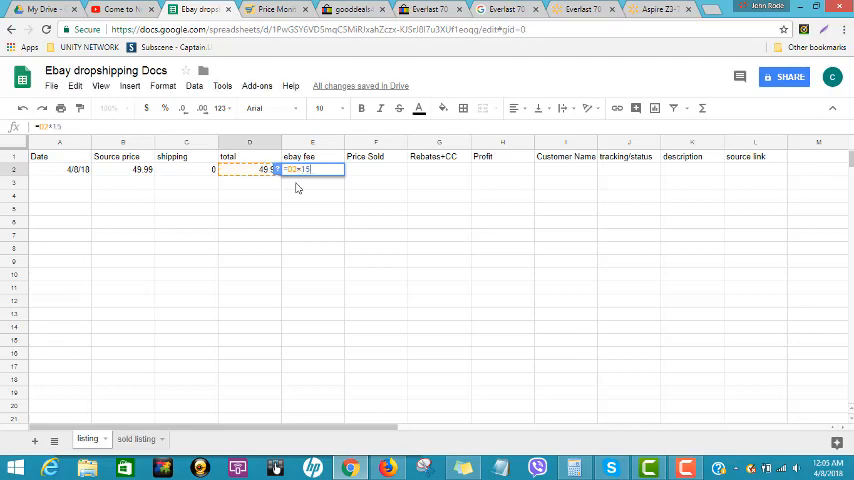
pyautogui.write('%')
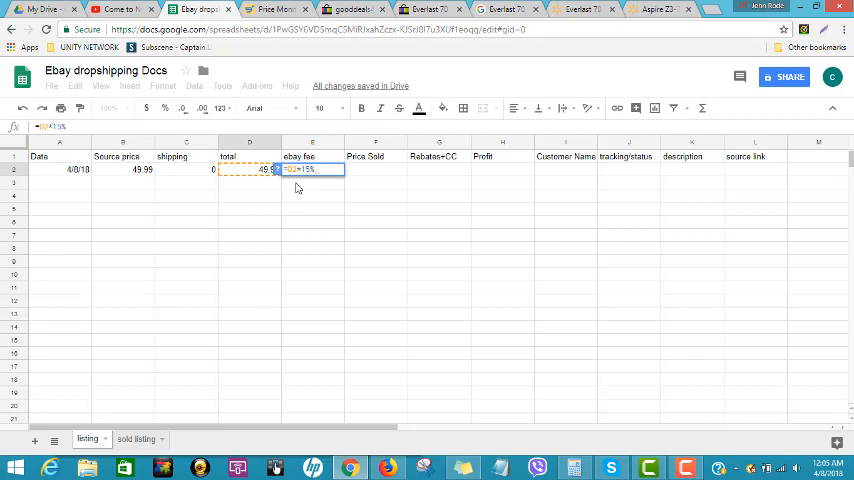
pyautogui.press('Return')
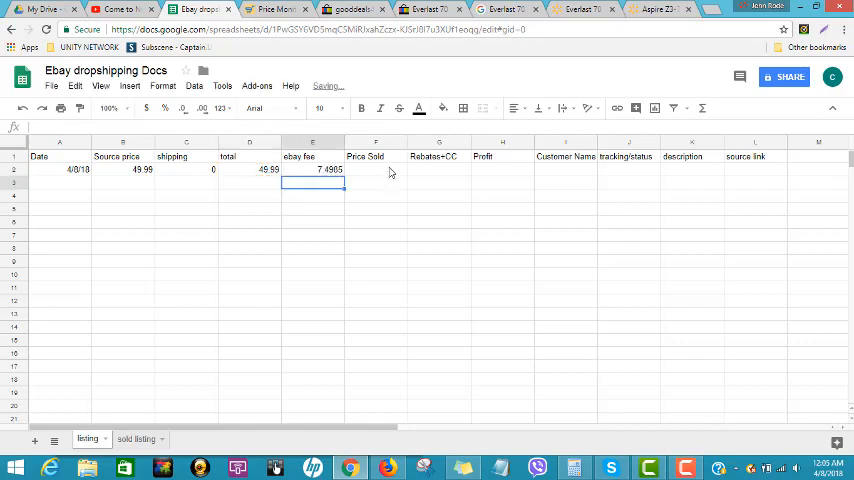
# Enter 59.50 as the sold price after checking the price monitor listing.
pyautogui.click(376, 168)
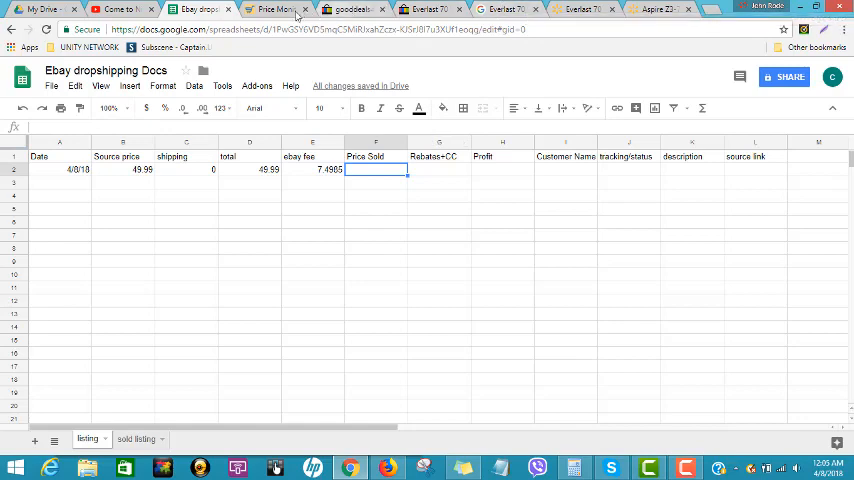
pyautogui.click(272, 8)
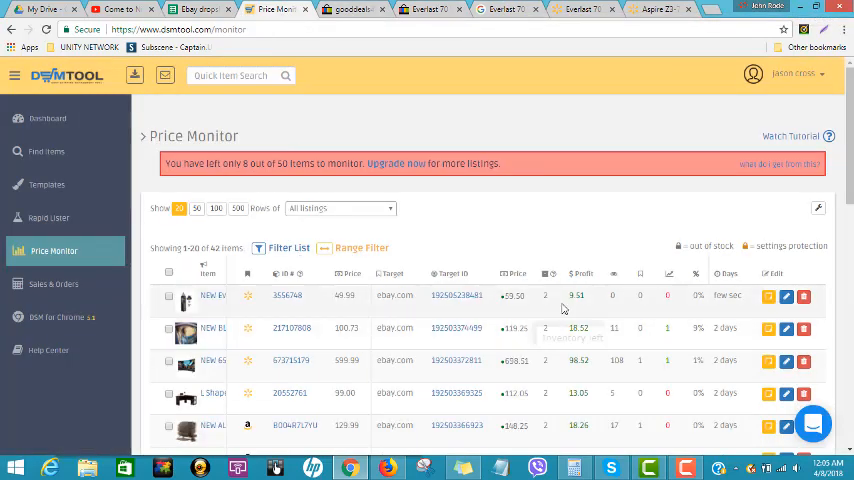
pyautogui.moveTo(502, 8)
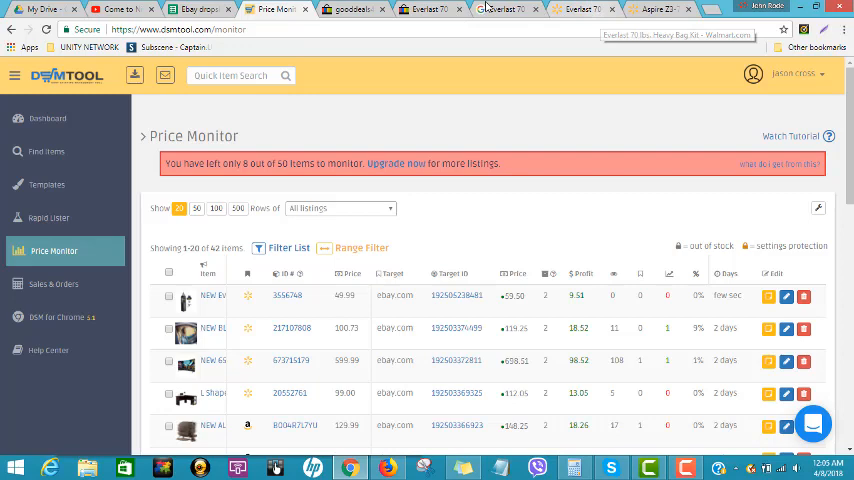
pyautogui.click(200, 8)
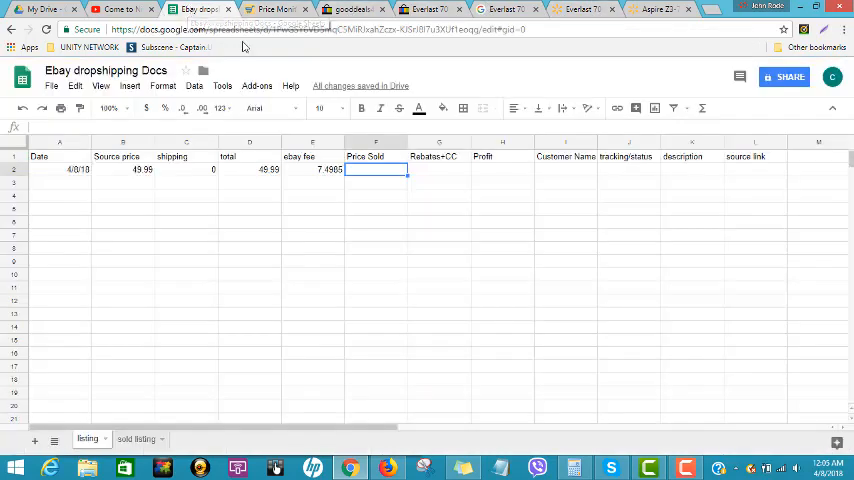
pyautogui.write('5')
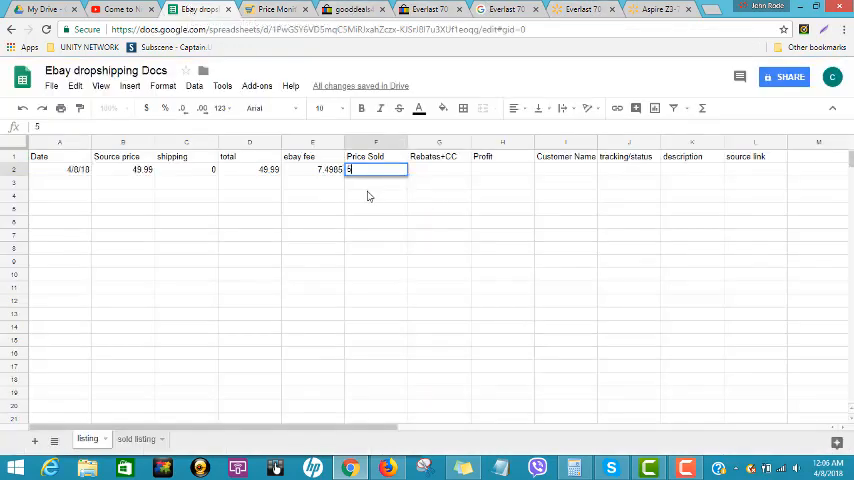
pyautogui.write('9')
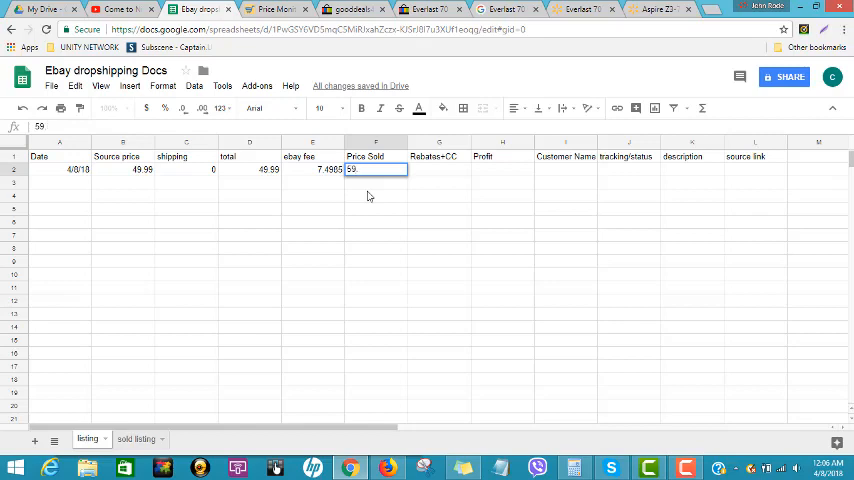
pyautogui.write('.50')
pyautogui.click(502, 170)
pyautogui.write('=')
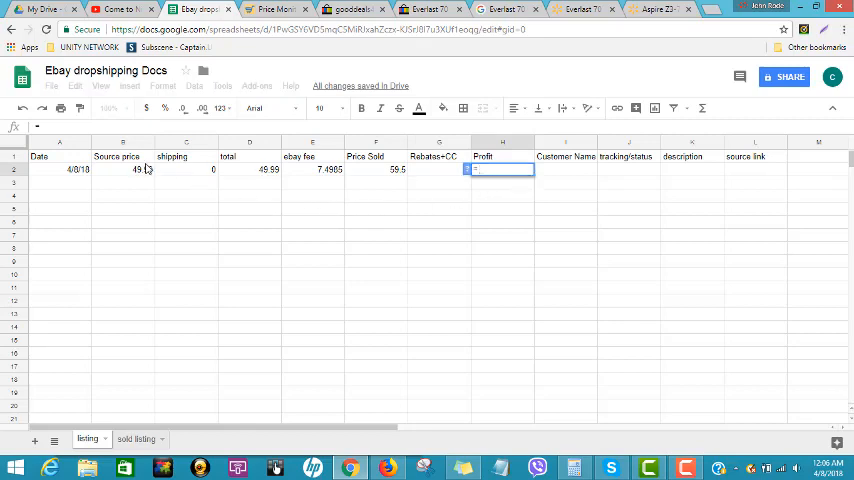
# Replace a wrong first formula with =F2-D2-E2, yielding a profit of 2.0135.
pyautogui.click(248, 168)
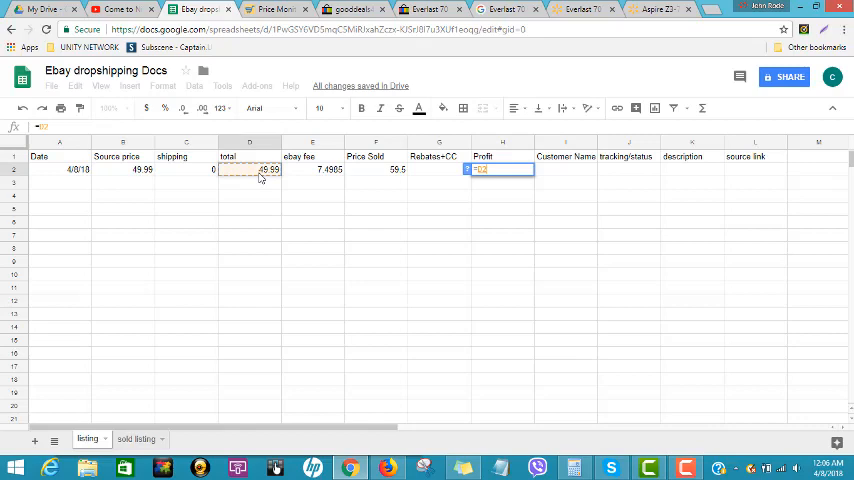
pyautogui.moveTo(304, 176)
pyautogui.write('-')
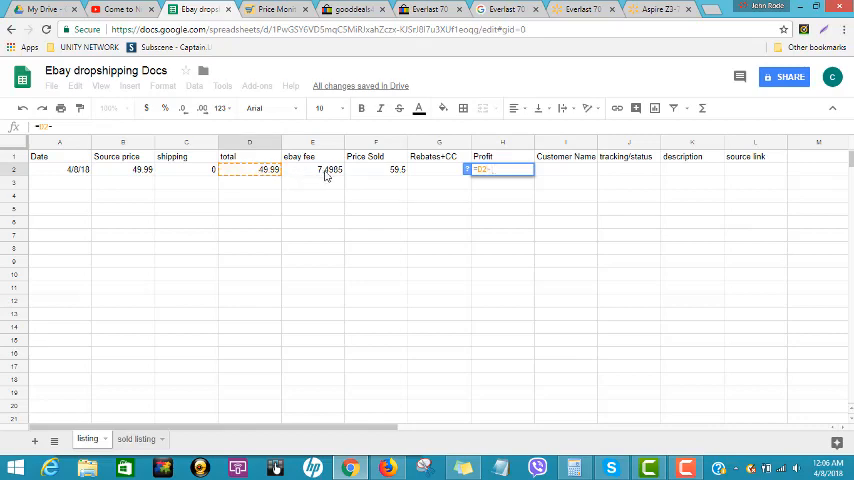
pyautogui.click(312, 168)
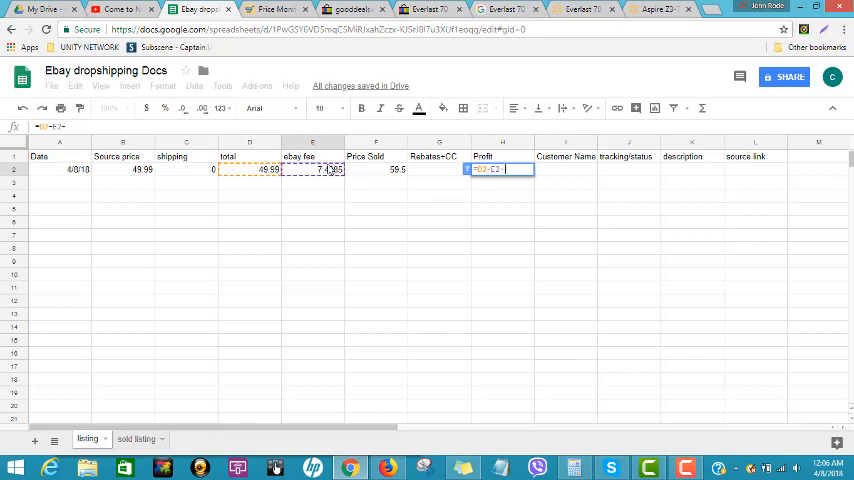
pyautogui.moveTo(362, 170)
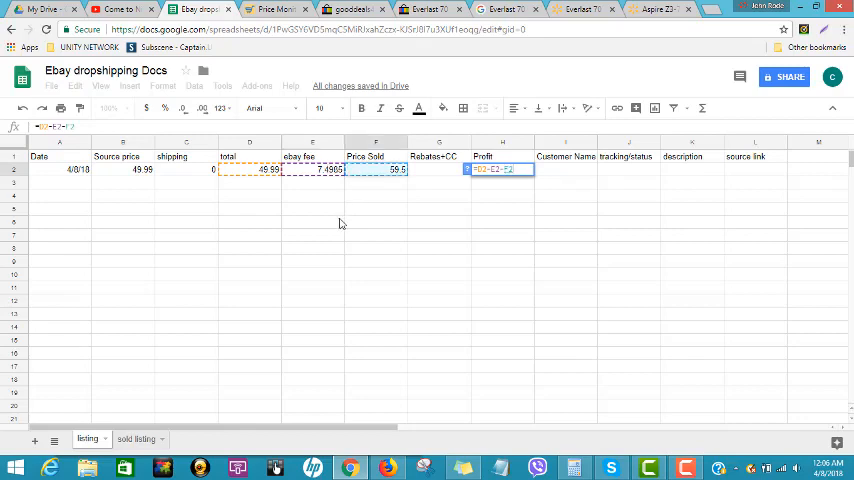
pyautogui.press('Return')
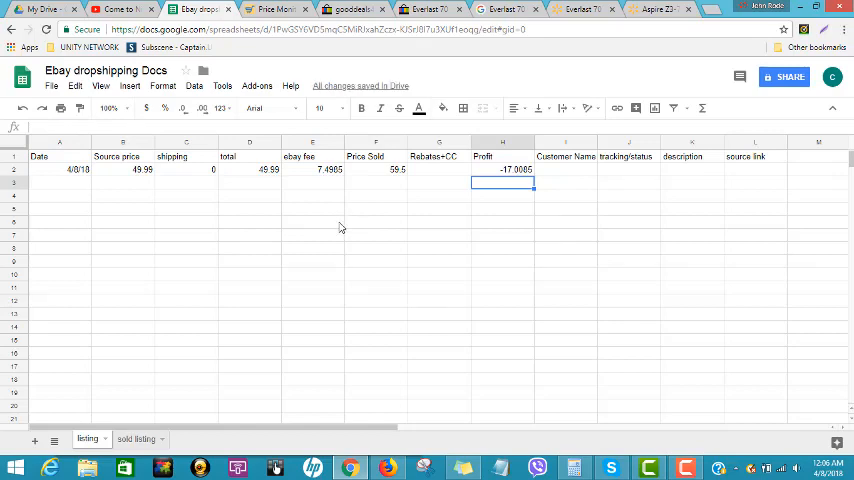
pyautogui.moveTo(310, 186)
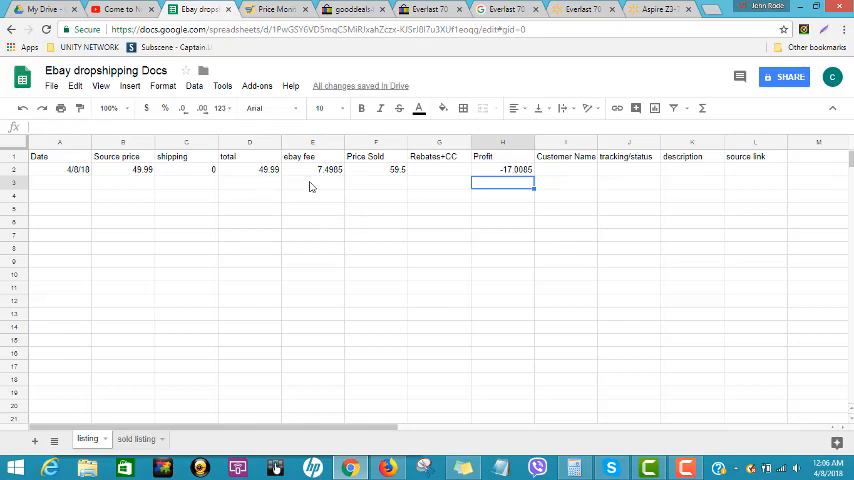
pyautogui.moveTo(420, 220)
pyautogui.write('=')
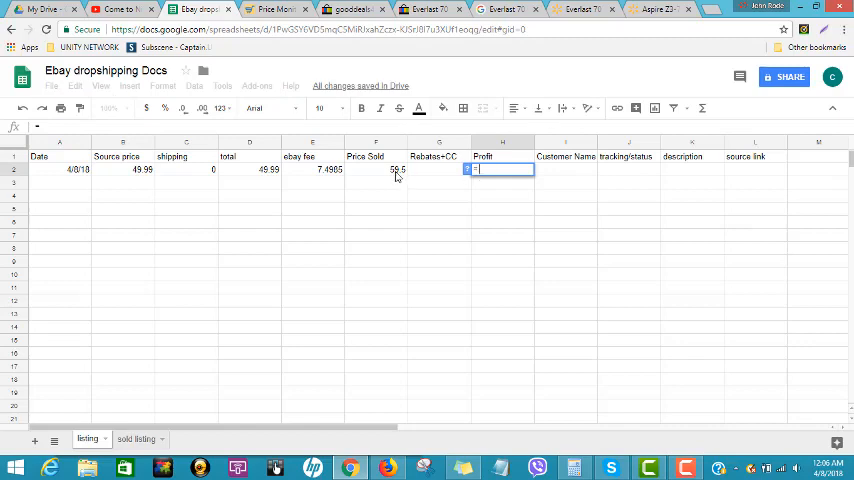
pyautogui.click(376, 168)
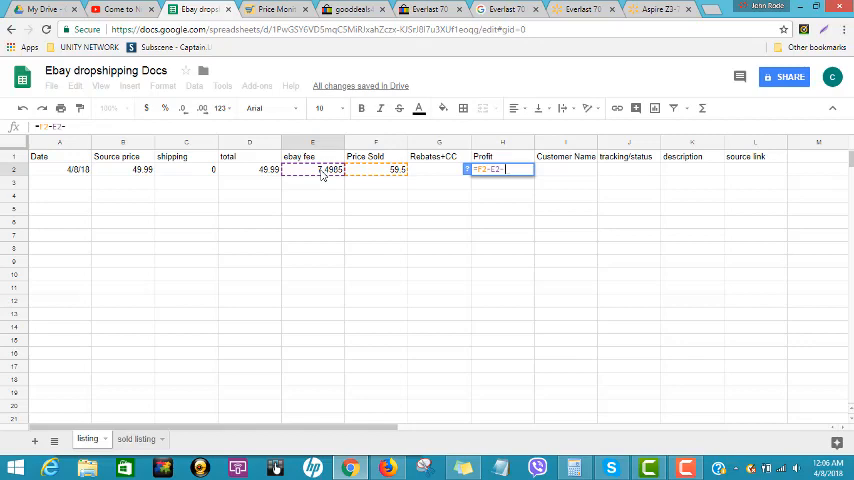
pyautogui.click(248, 168)
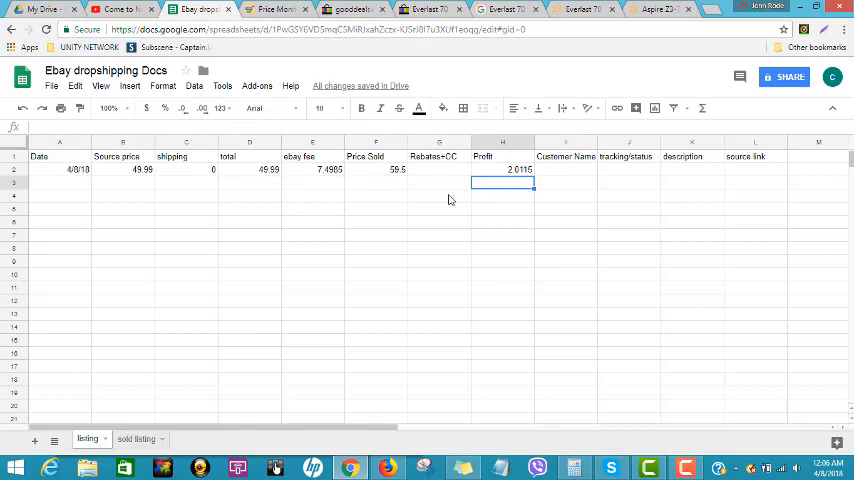
pyautogui.moveTo(548, 196)
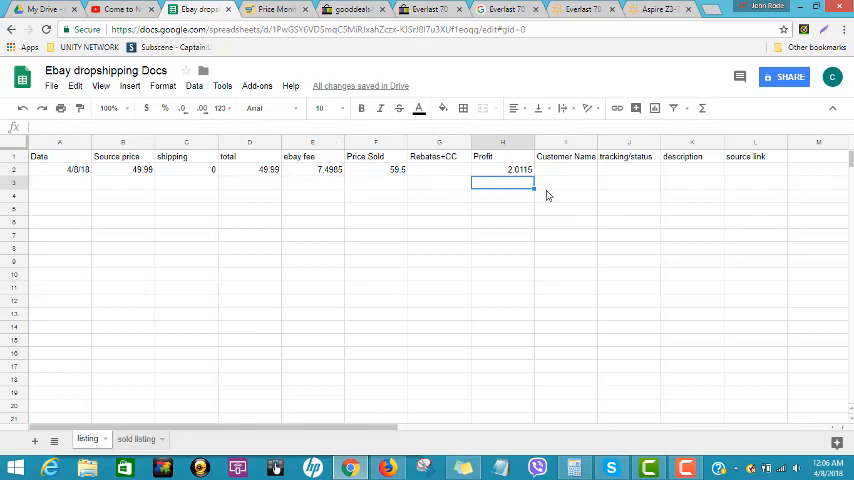
# Delete the Customer Name and tracking/status columns so description and source link follow Profit.
pyautogui.click(628, 168)
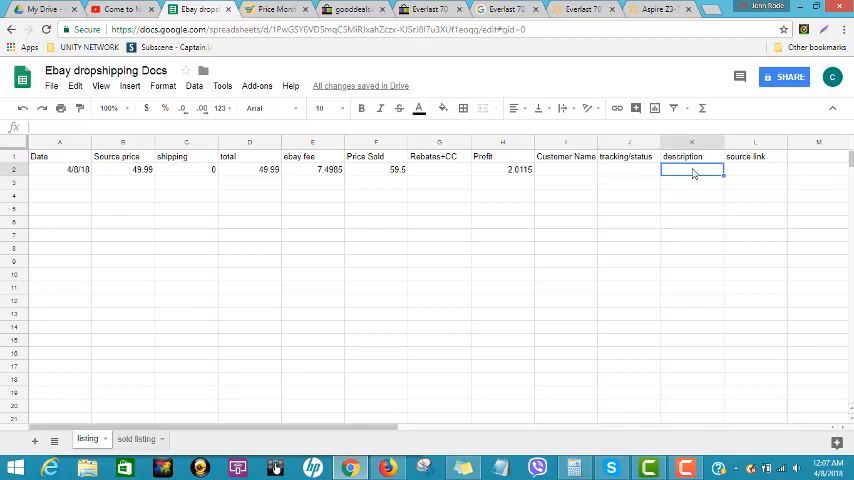
pyautogui.moveTo(744, 176)
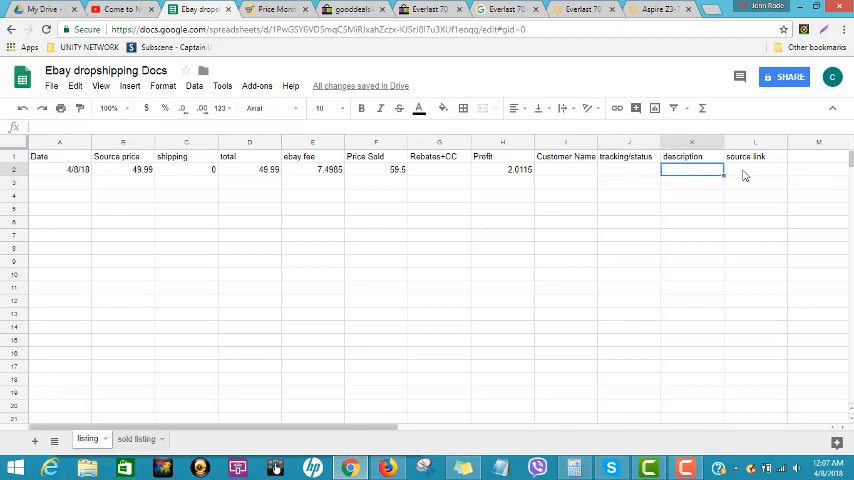
pyautogui.click(756, 168)
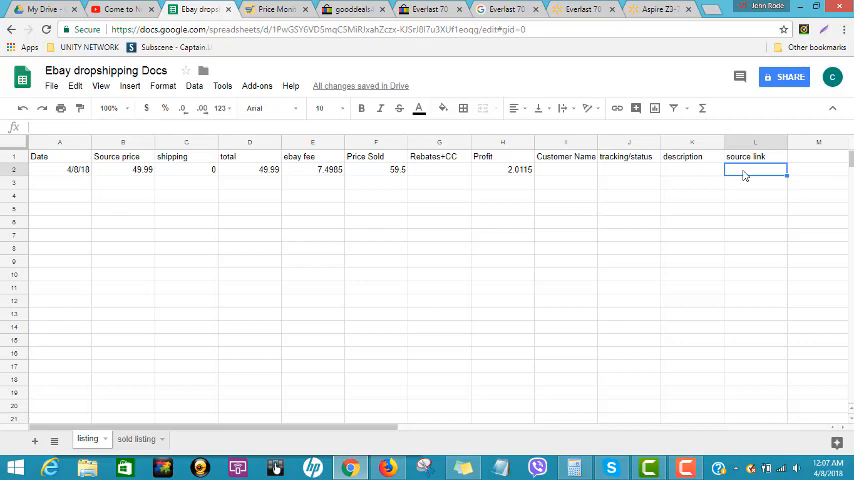
pyautogui.moveTo(588, 168)
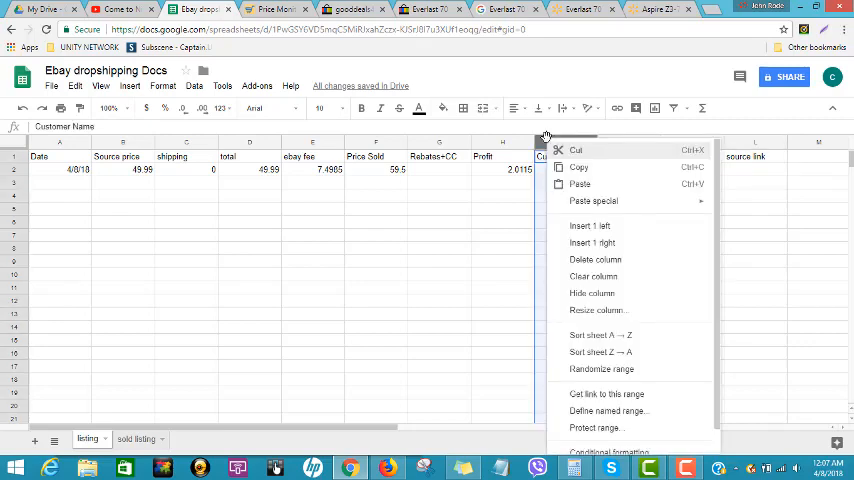
pyautogui.moveTo(596, 260)
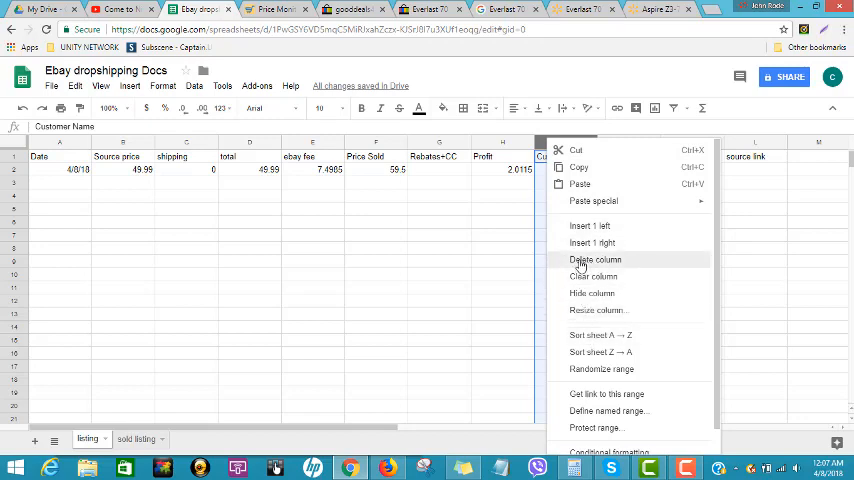
pyautogui.click(594, 260)
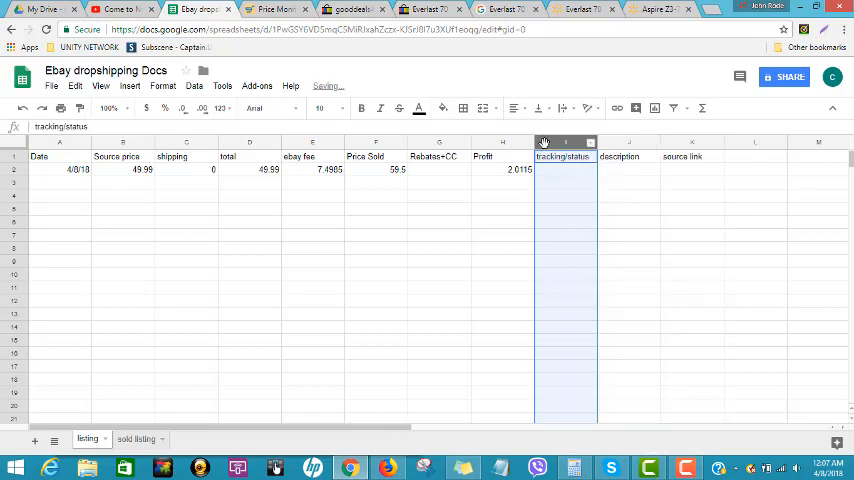
pyautogui.rightClick(564, 142)
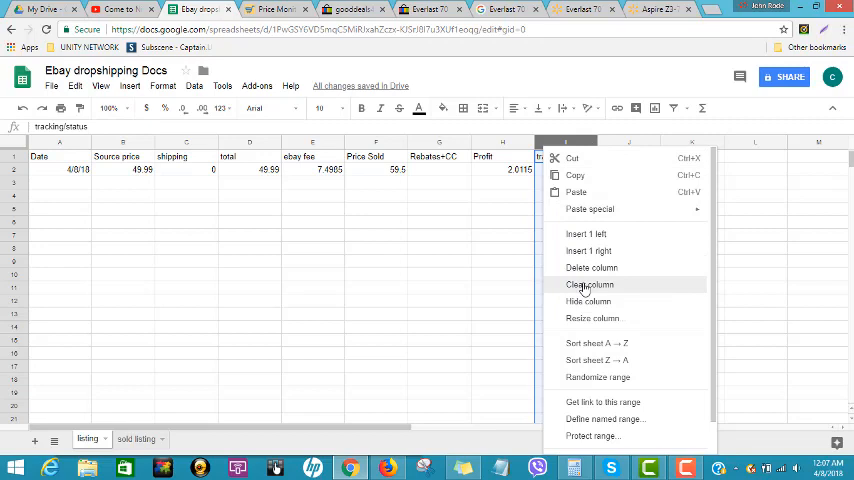
pyautogui.click(590, 284)
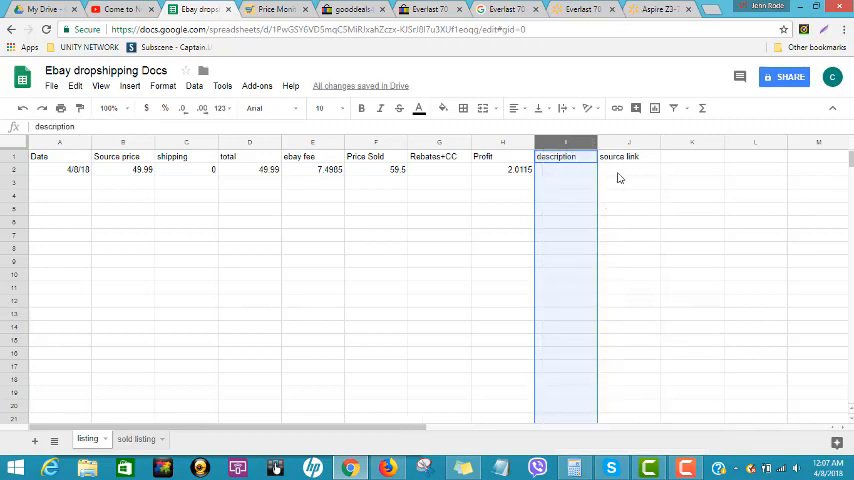
pyautogui.moveTo(516, 188)
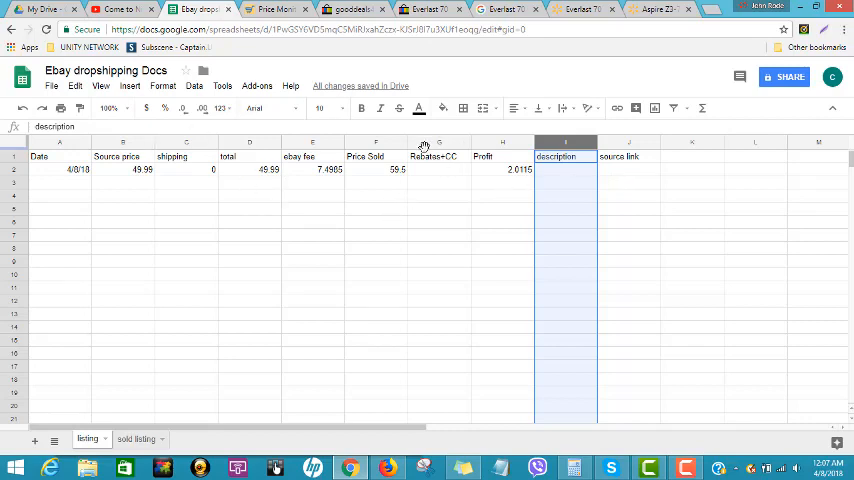
pyautogui.moveTo(284, 186)
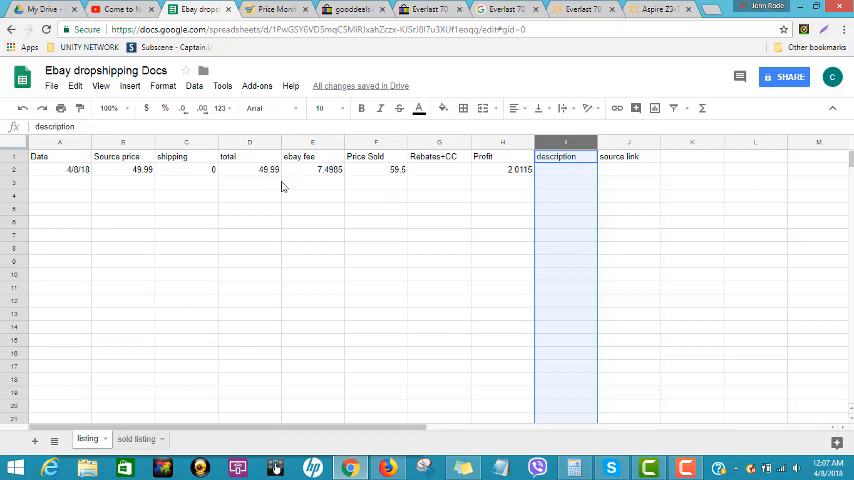